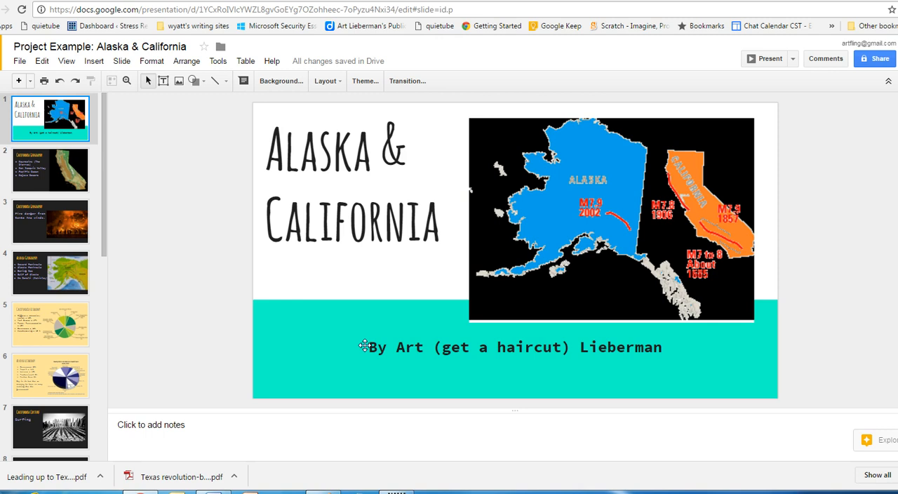
pyautogui.moveTo(384, 244)
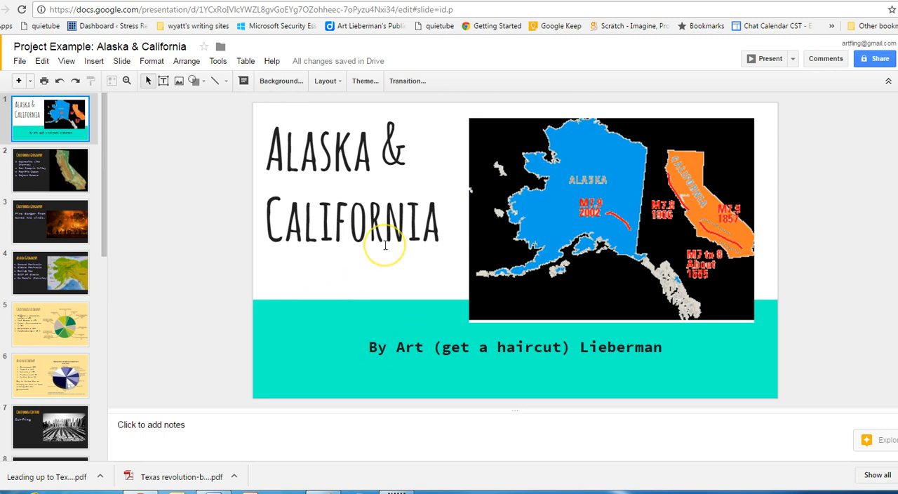
pyautogui.moveTo(283, 129)
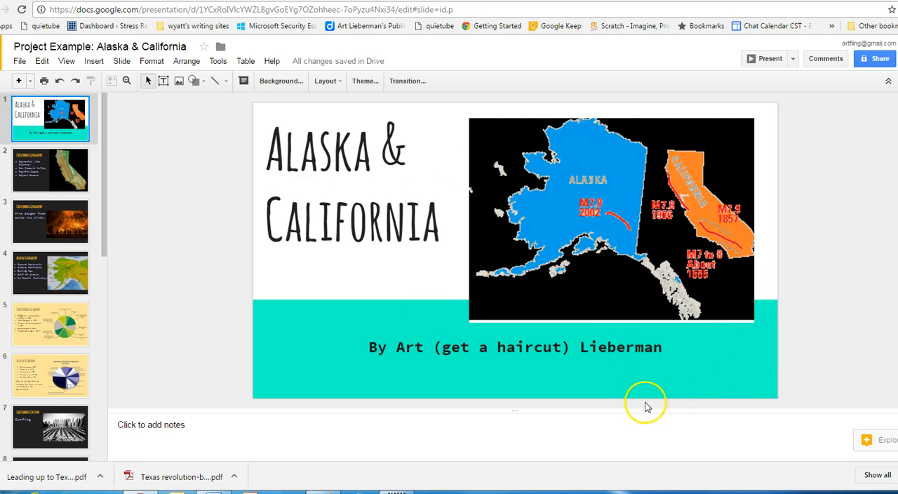
pyautogui.moveTo(823, 328)
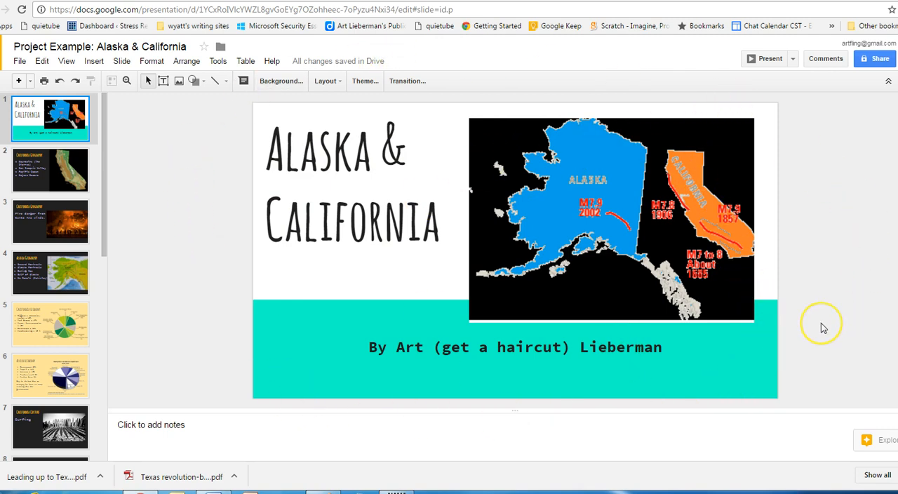
pyautogui.moveTo(824, 327)
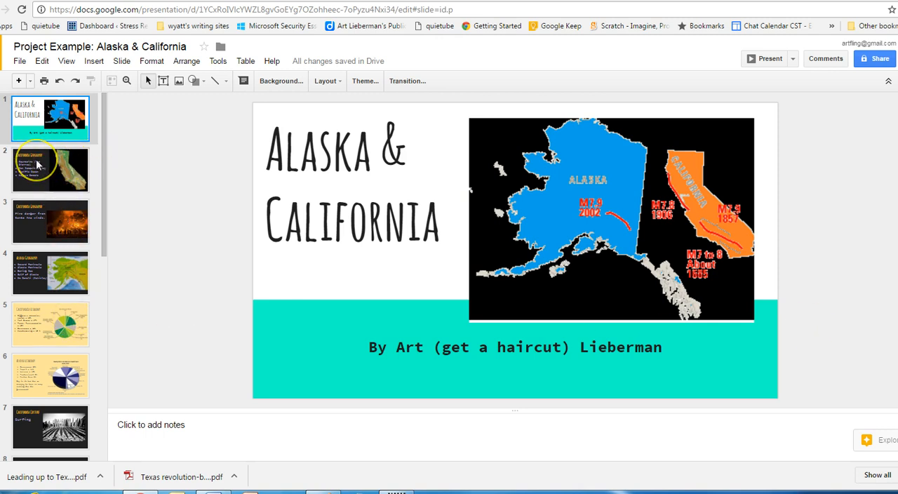
pyautogui.moveTo(71, 171)
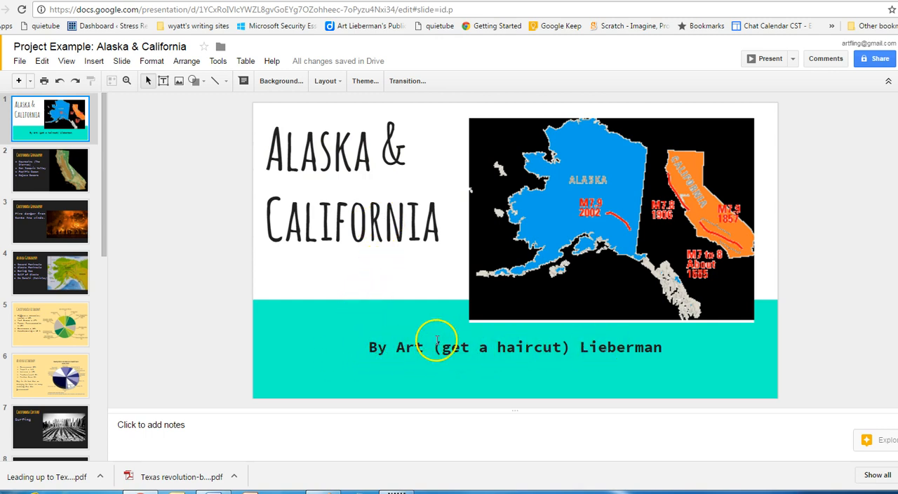
# Flip between the California Geography and Santa Ana winds fire danger slides, ending on Alaska Geography.
pyautogui.click(51, 170)
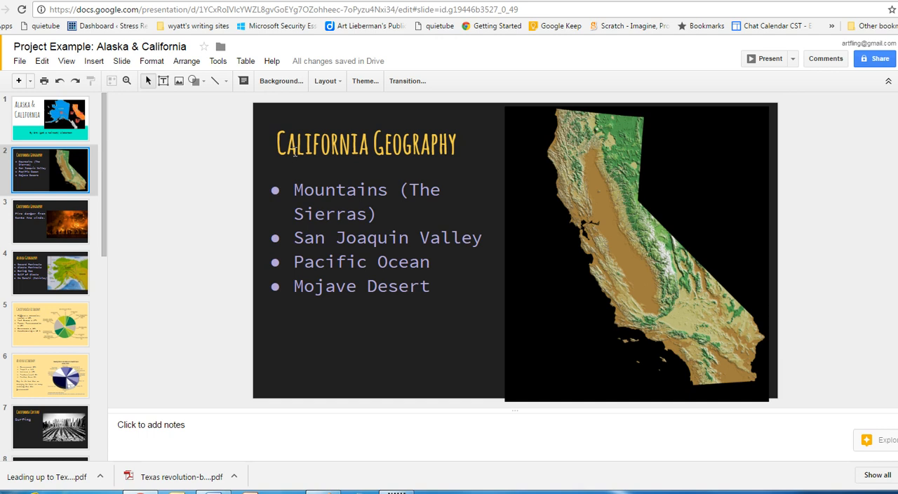
pyautogui.moveTo(578, 306)
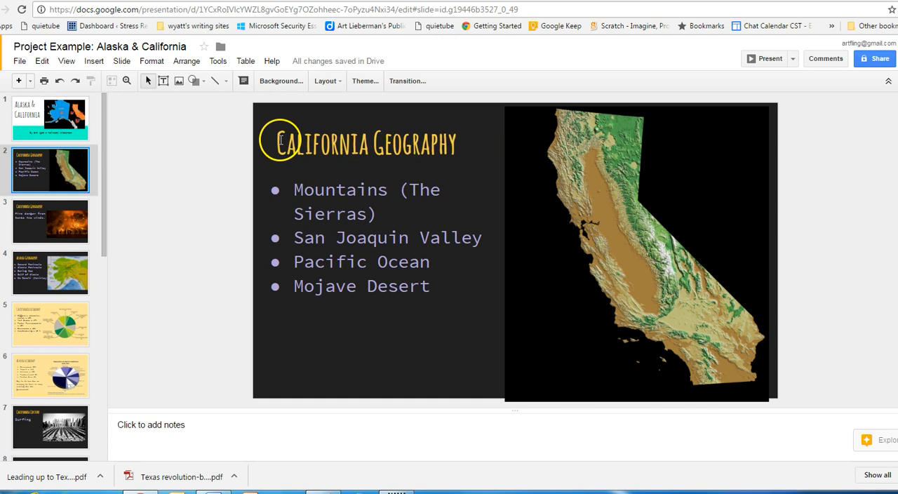
pyautogui.moveTo(519, 146)
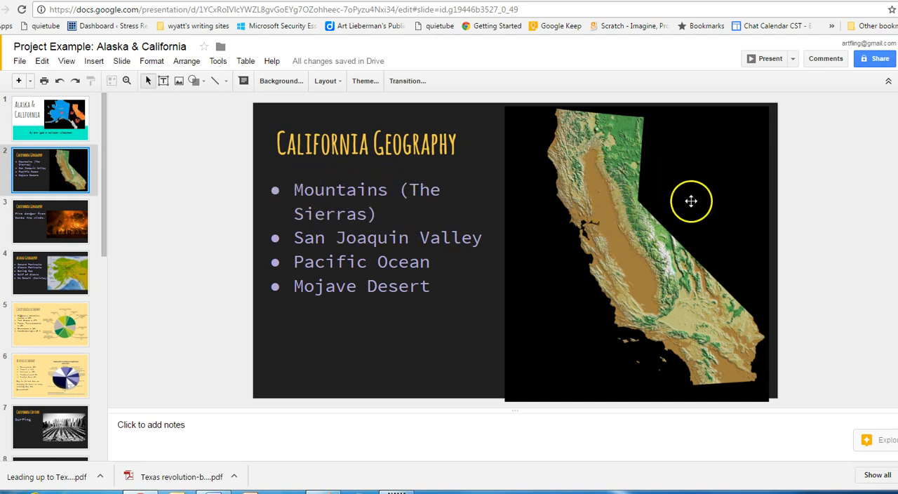
pyautogui.moveTo(606, 166)
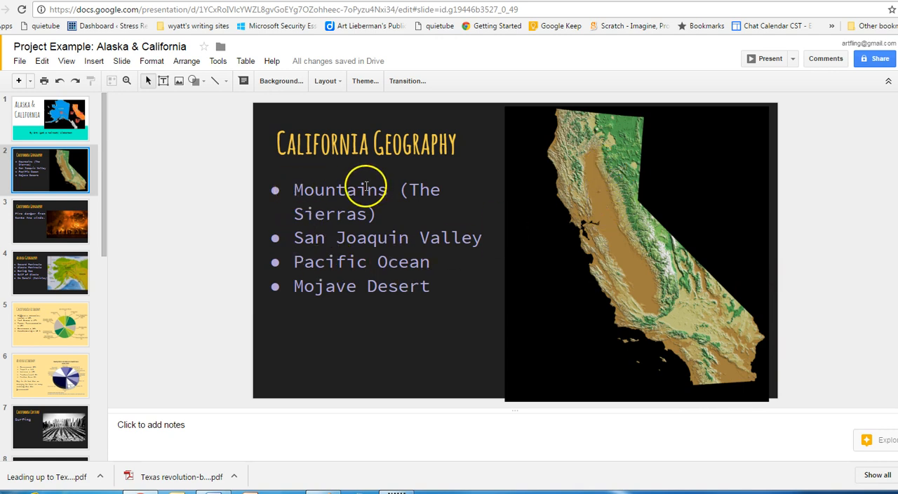
pyautogui.moveTo(617, 147)
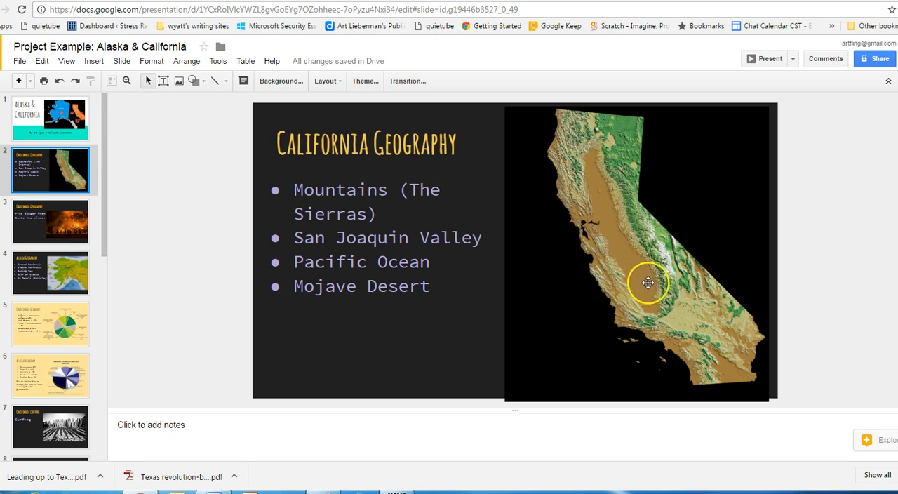
pyautogui.moveTo(592, 153)
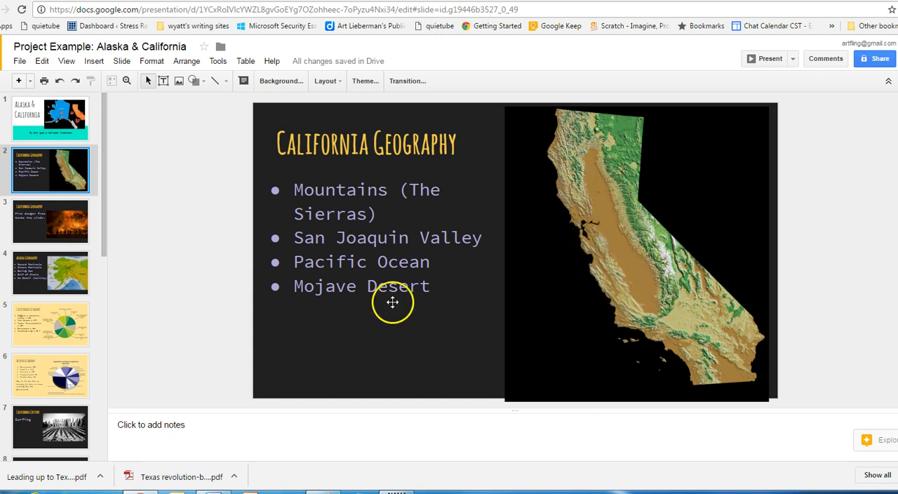
pyautogui.moveTo(542, 269)
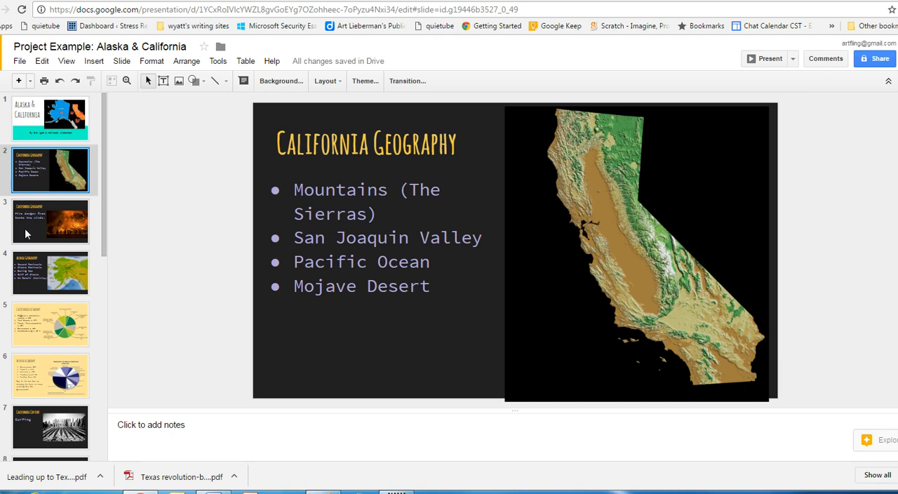
pyautogui.click(50, 222)
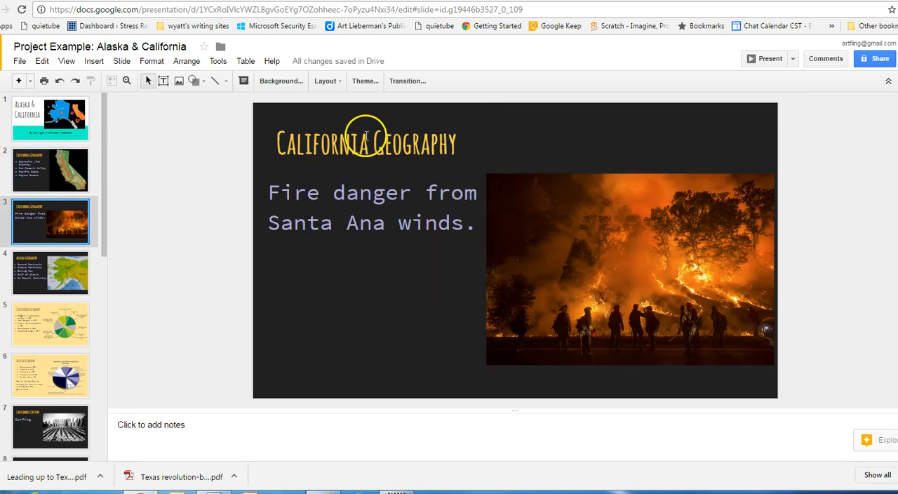
pyautogui.moveTo(620, 255)
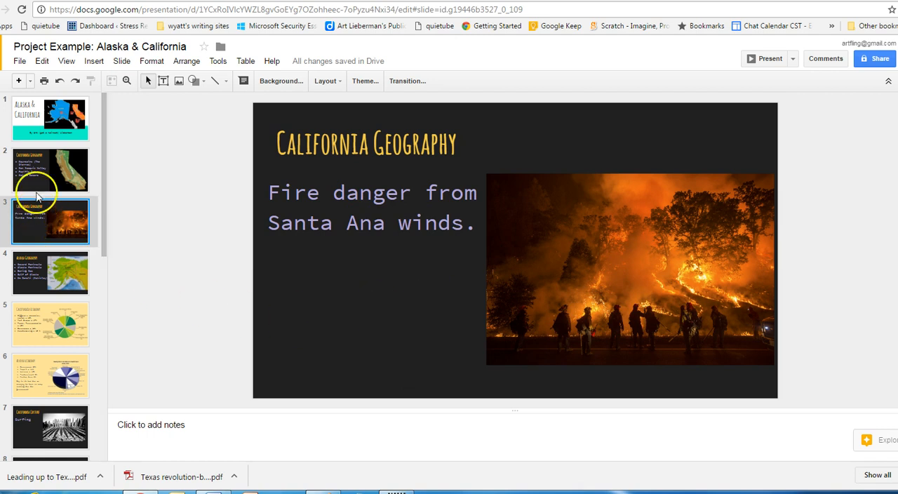
pyautogui.click(51, 170)
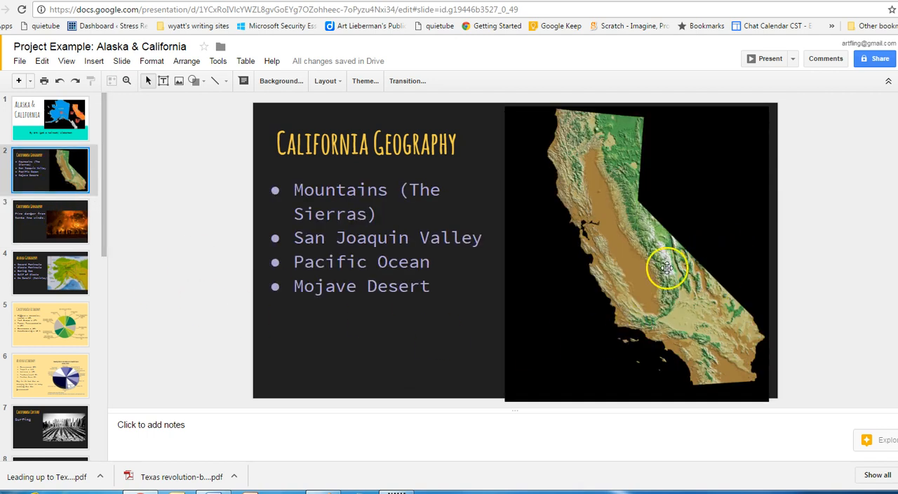
pyautogui.moveTo(598, 329)
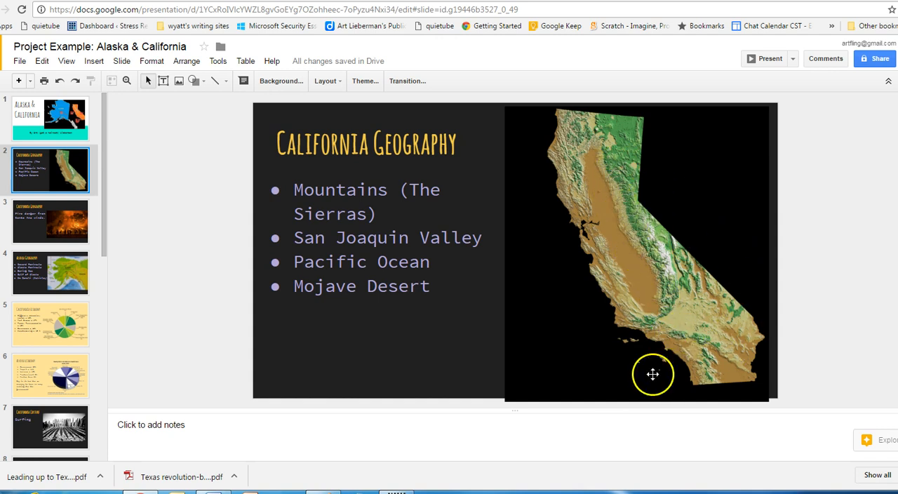
pyautogui.moveTo(135, 364)
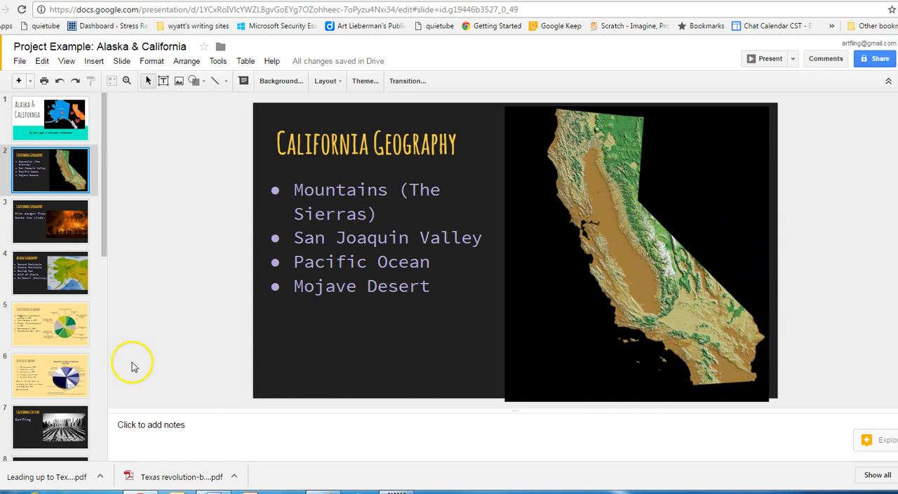
pyautogui.moveTo(31, 232)
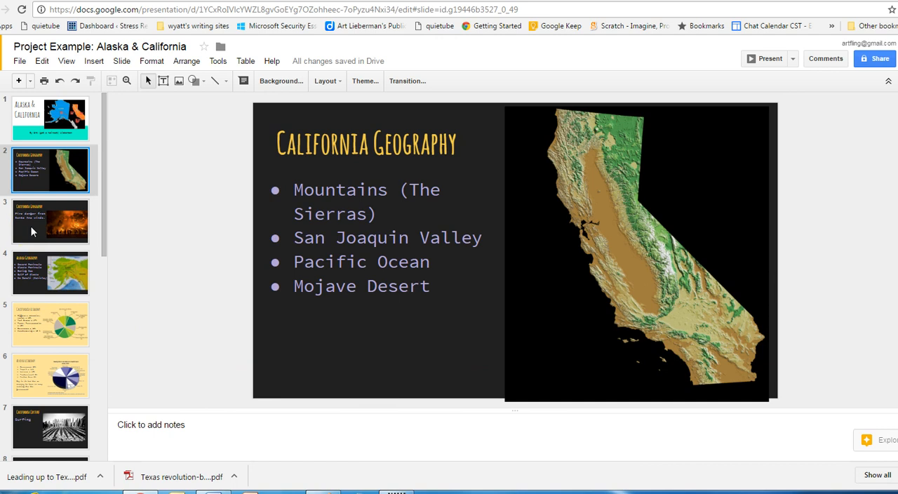
pyautogui.moveTo(609, 339)
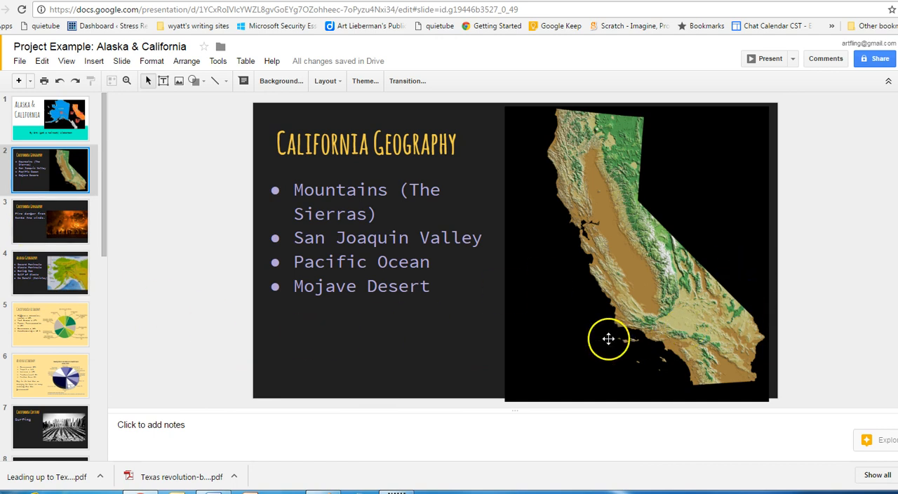
pyautogui.moveTo(705, 324)
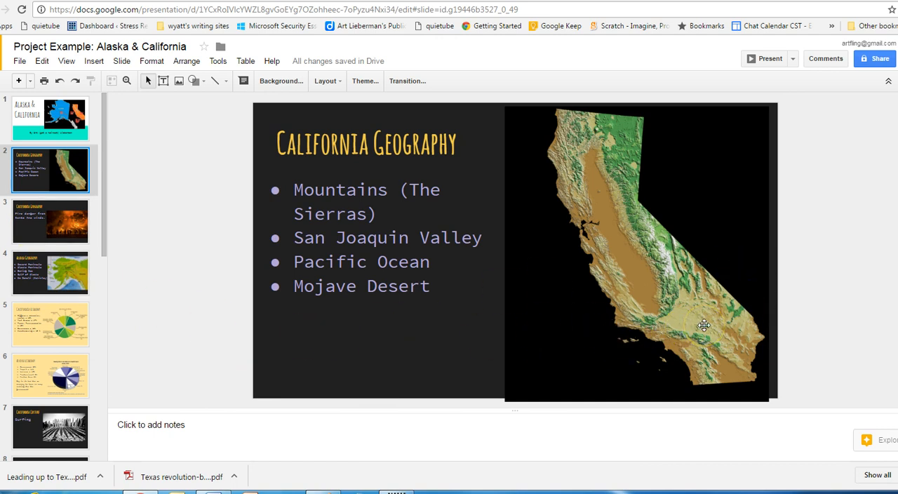
pyautogui.click(51, 221)
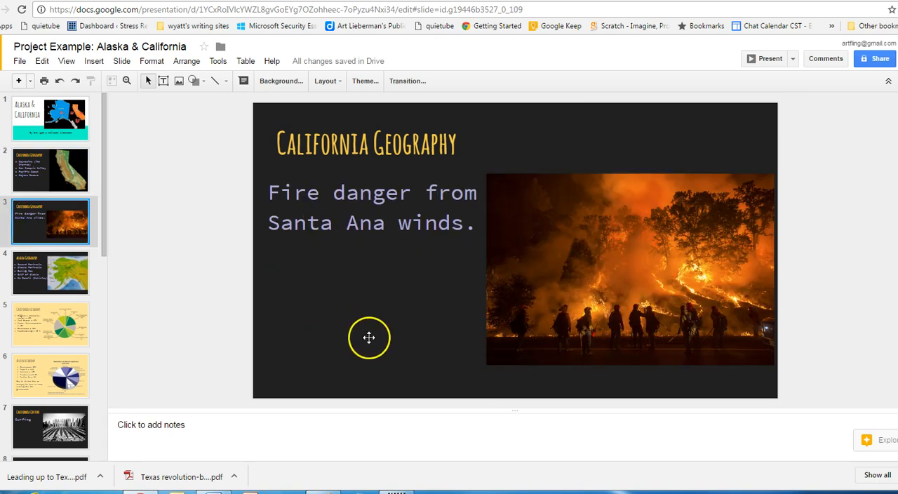
pyautogui.moveTo(168, 358)
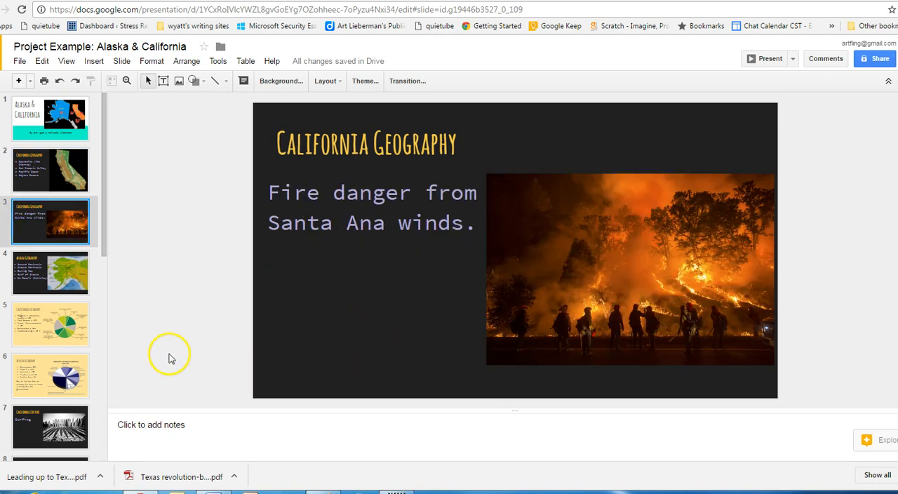
pyautogui.click(50, 272)
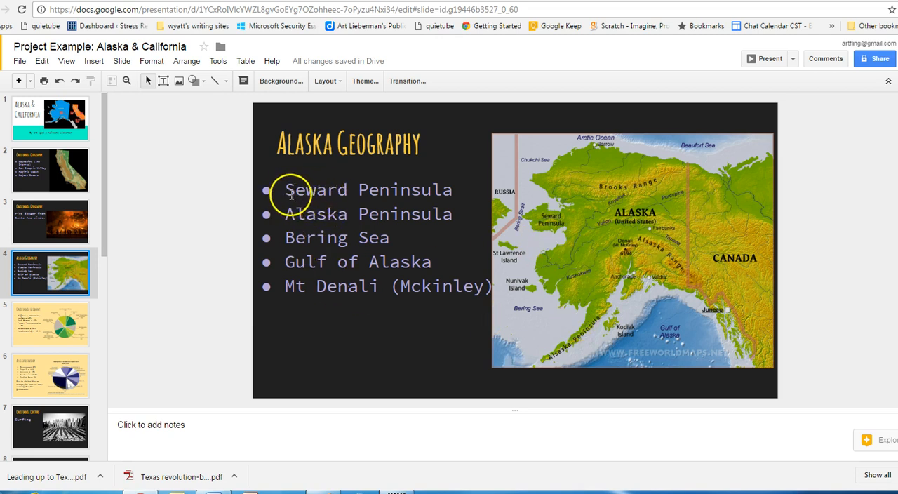
pyautogui.moveTo(566, 236)
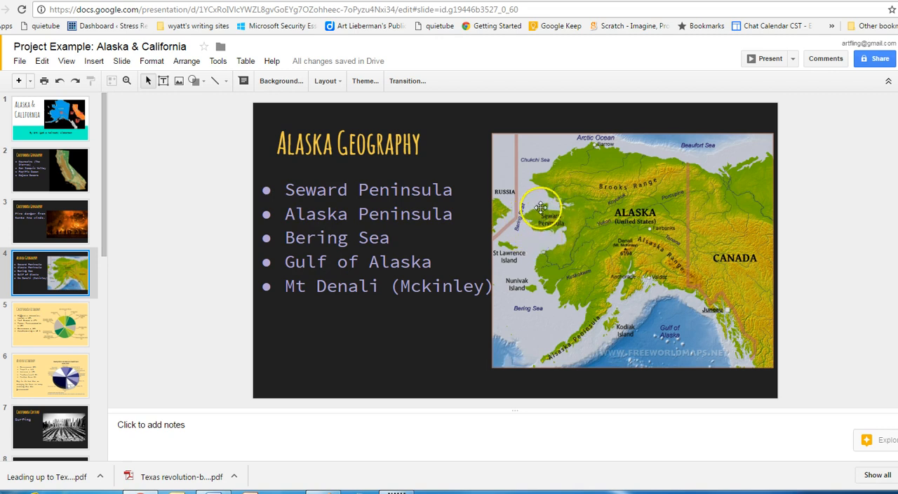
pyautogui.moveTo(620, 295)
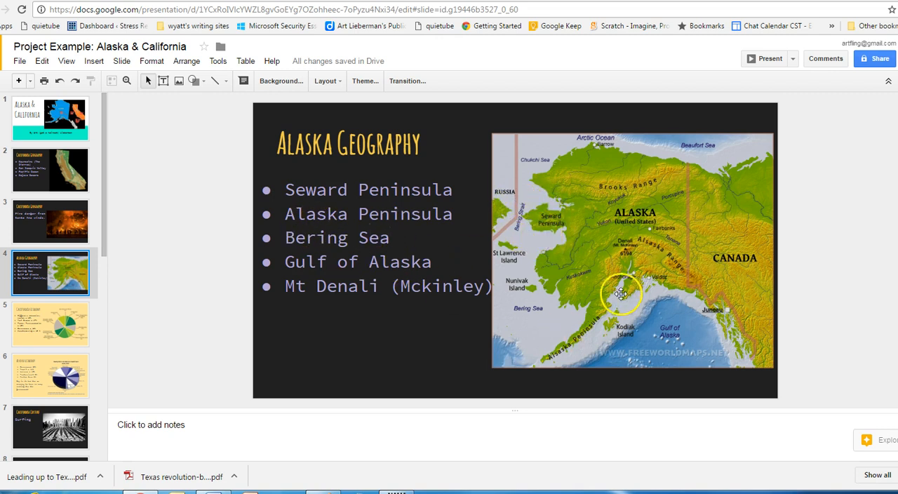
pyautogui.moveTo(545, 358)
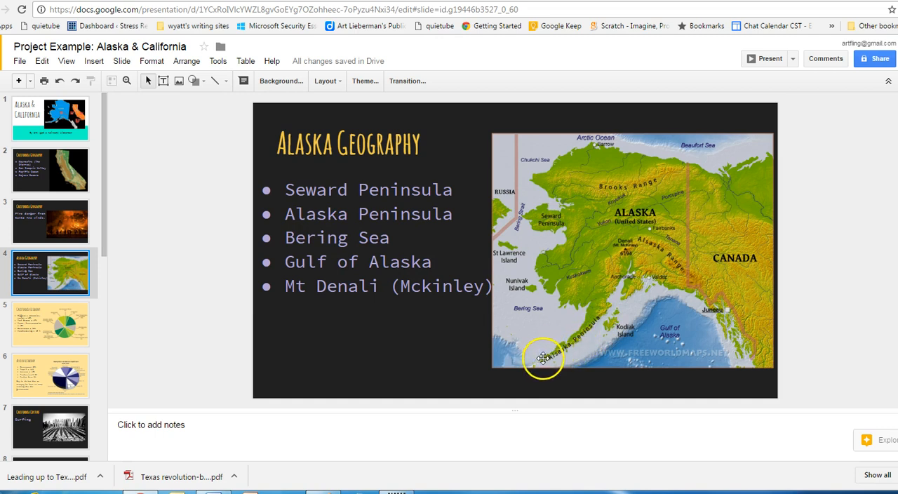
pyautogui.moveTo(536, 367)
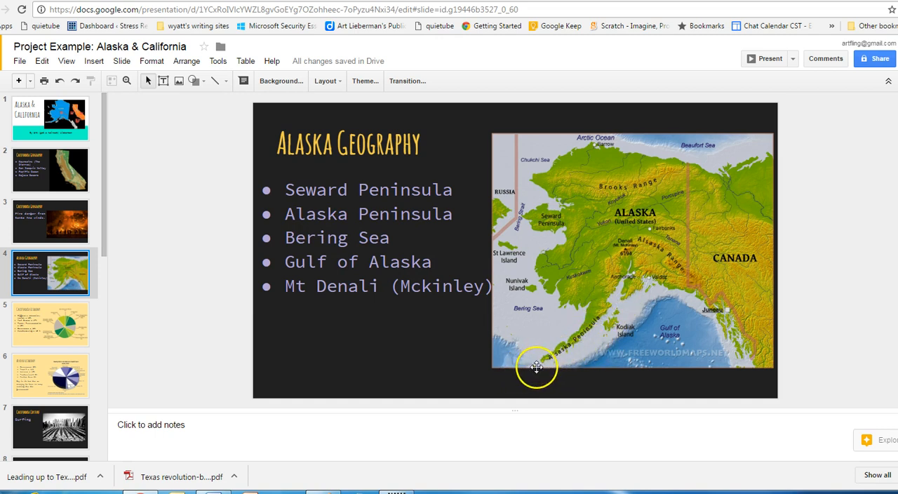
pyautogui.moveTo(404, 390)
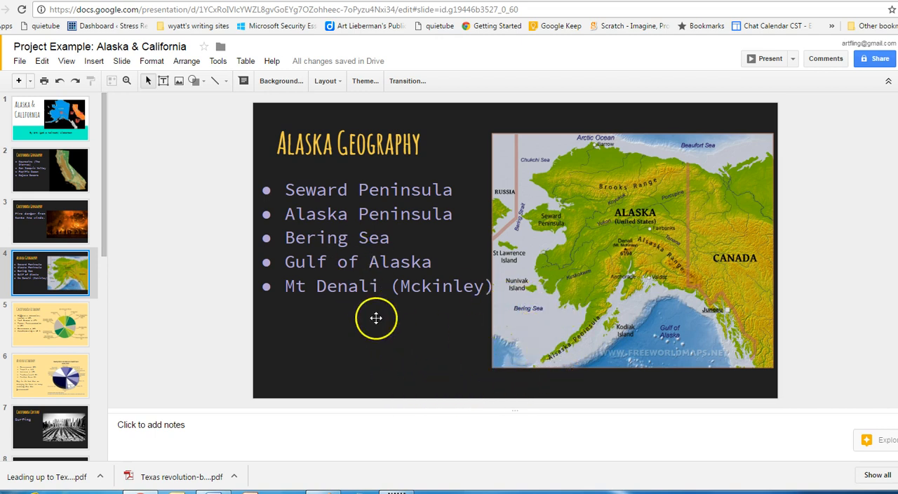
pyautogui.moveTo(670, 355)
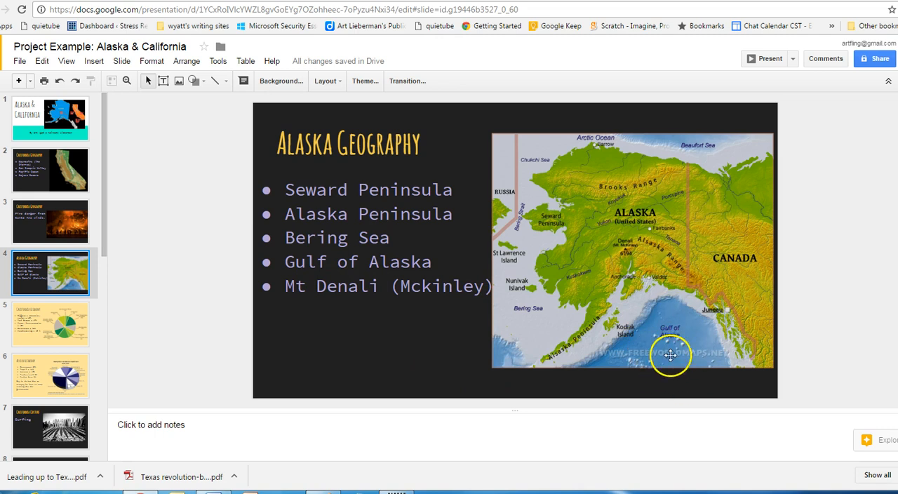
pyautogui.moveTo(625, 232)
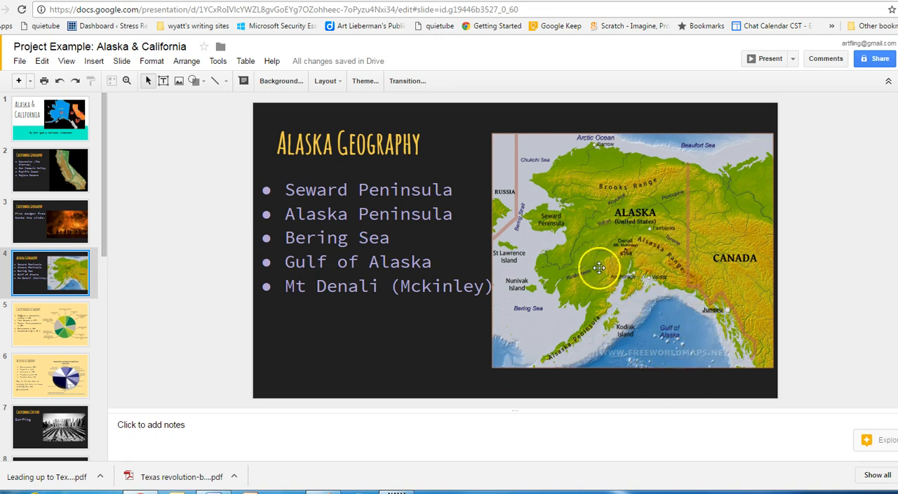
pyautogui.moveTo(600, 258)
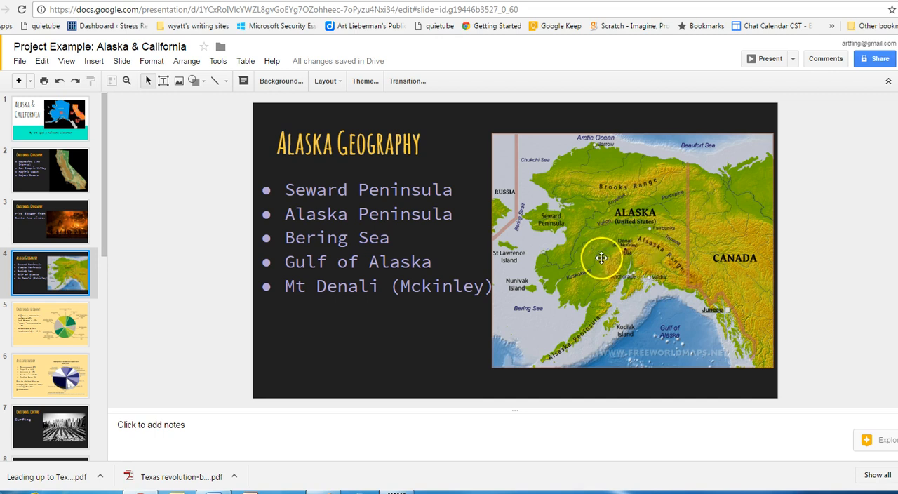
pyautogui.moveTo(614, 254)
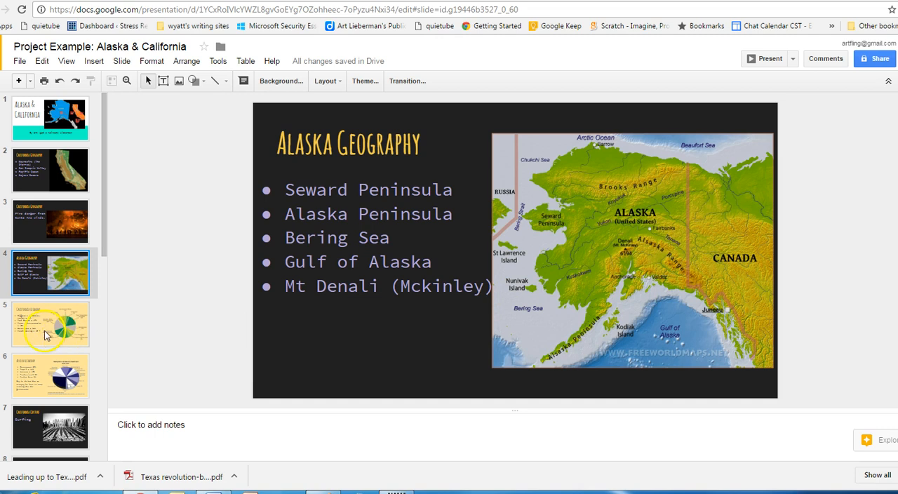
# Review the California Economy slide, highlighting the Government 12% bullet, then show Alaska Economy.
pyautogui.click(51, 322)
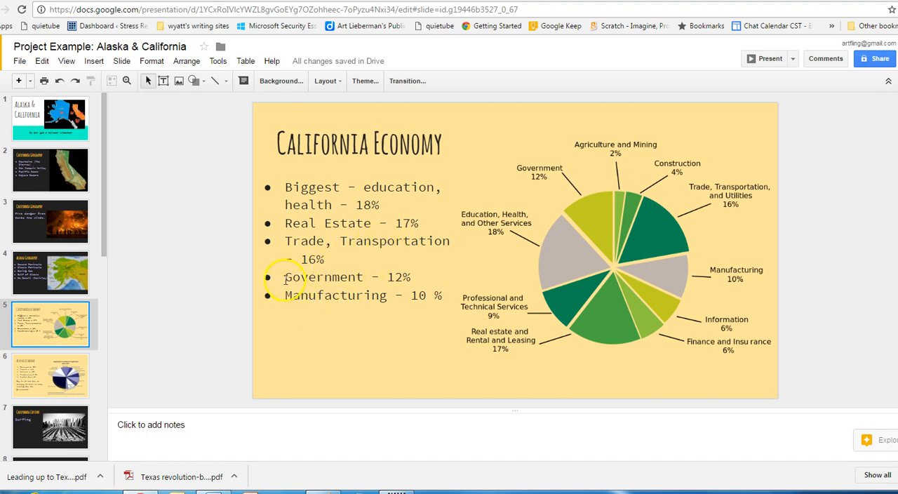
pyautogui.tripleClick(348, 276)
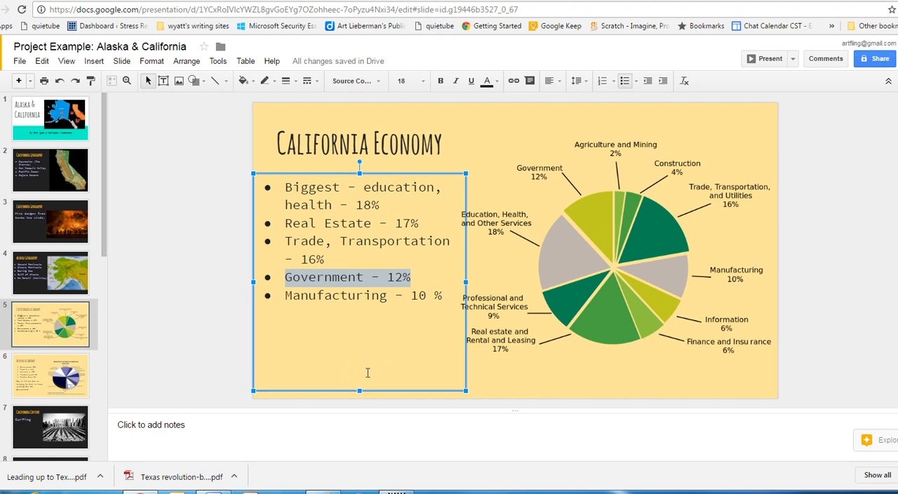
pyautogui.moveTo(390, 308)
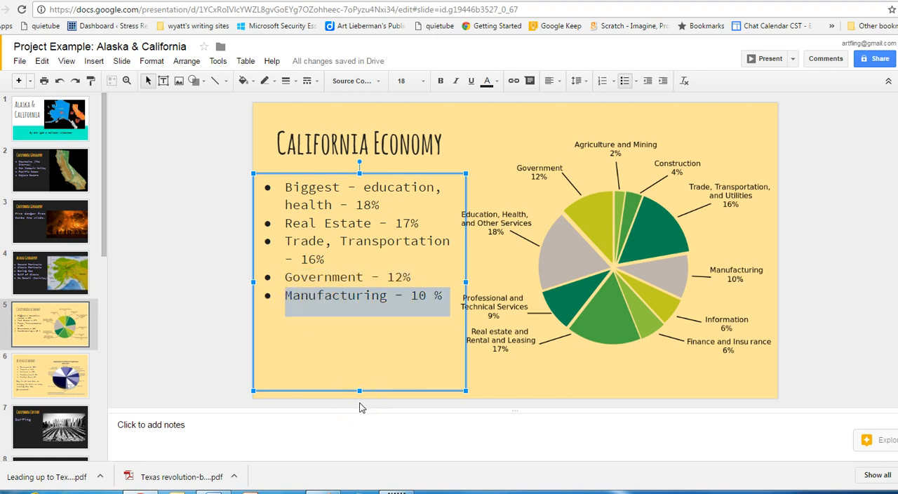
pyautogui.doubleClick(381, 187)
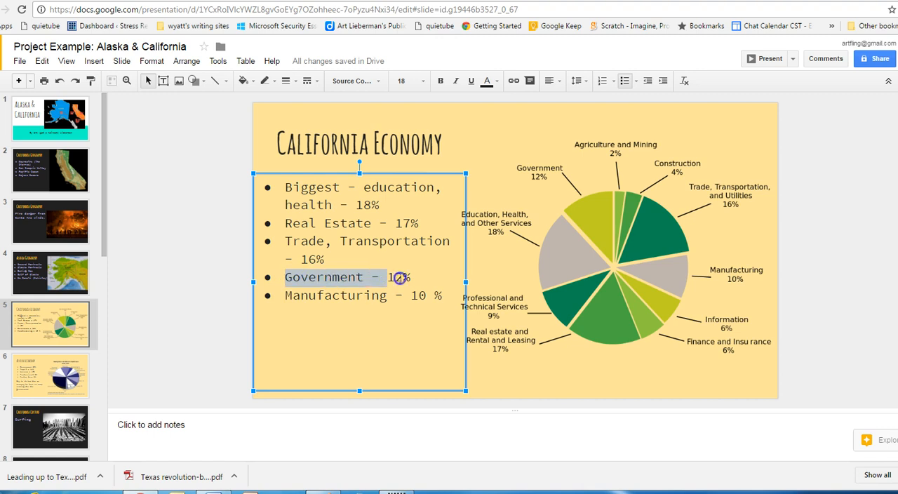
pyautogui.click(50, 376)
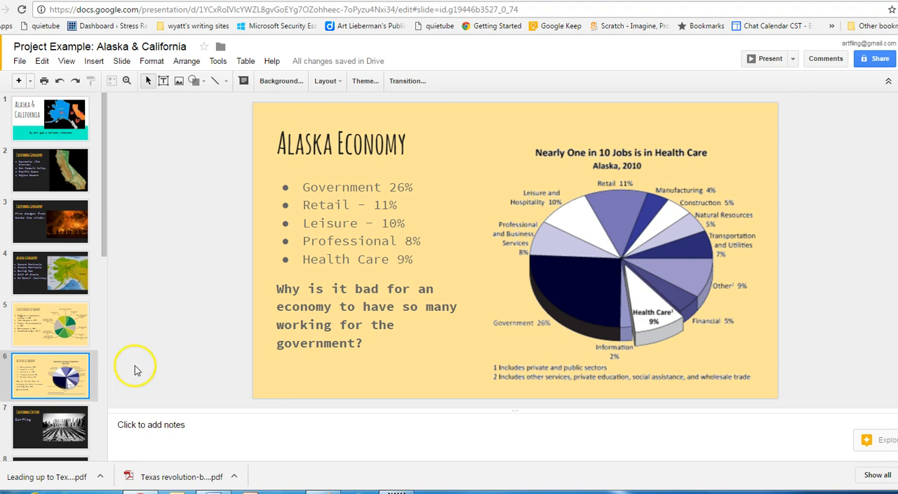
pyautogui.moveTo(590, 272)
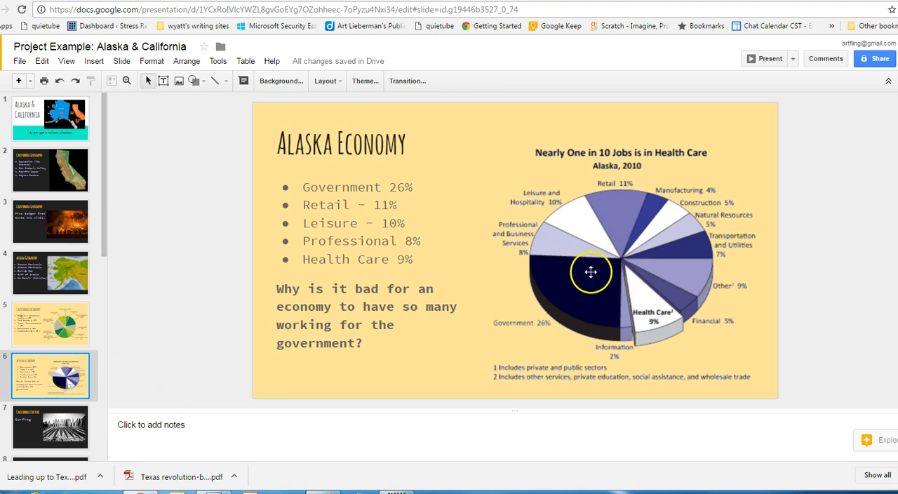
pyautogui.moveTo(623, 184)
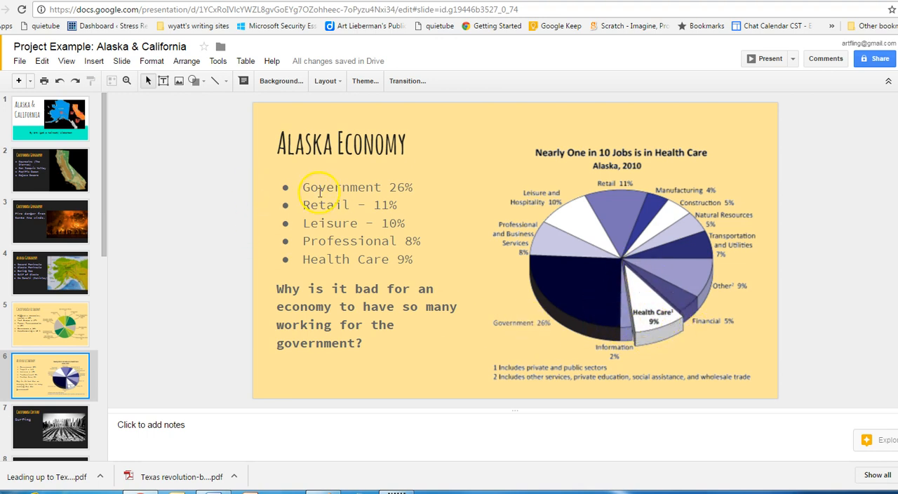
pyautogui.doubleClick(342, 188)
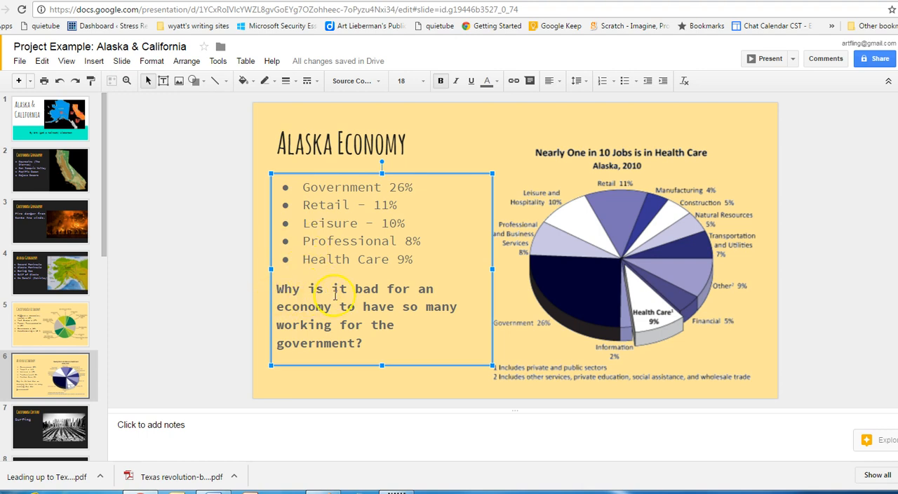
pyautogui.moveTo(306, 330)
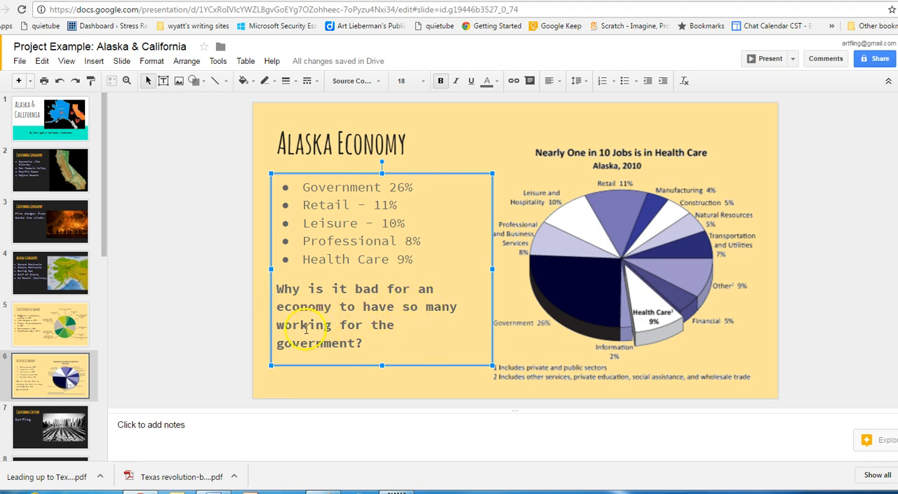
pyautogui.tripleClick(357, 186)
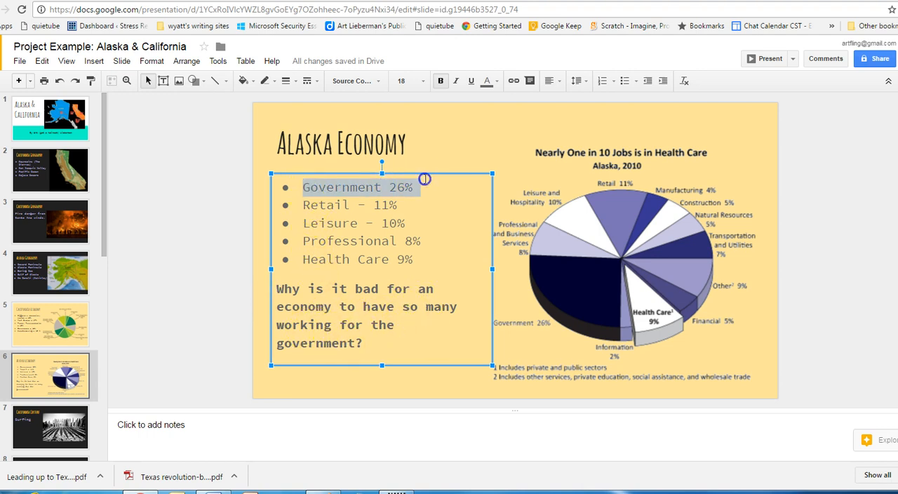
pyautogui.scroll(-3)
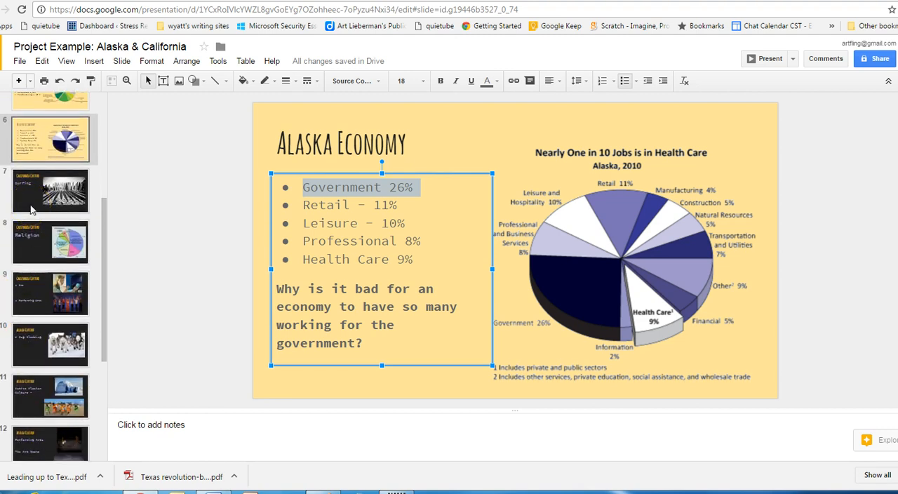
# Step through the Surfing and Religion culture slides to the Art and Performing Arts slide.
pyautogui.click(51, 191)
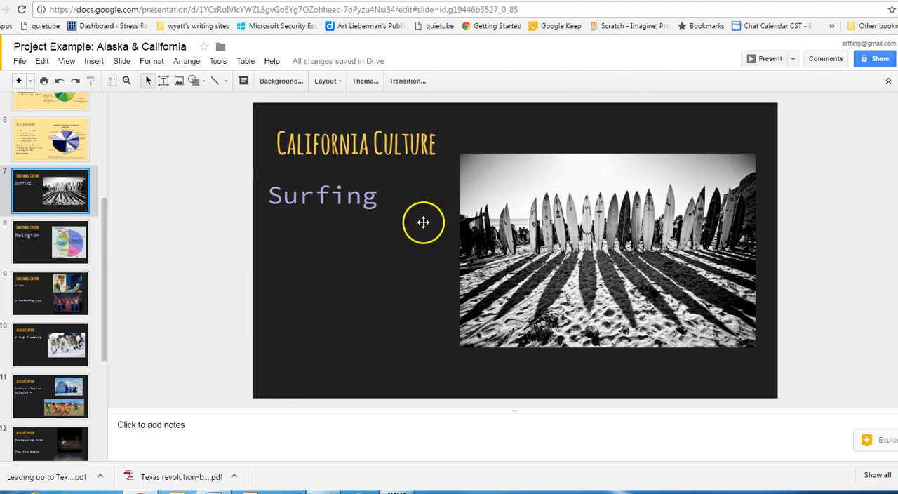
pyautogui.moveTo(704, 262)
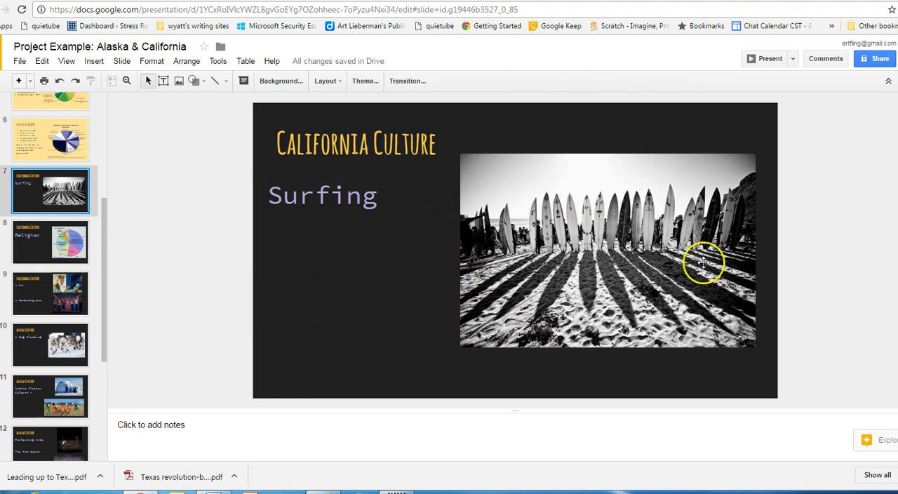
pyautogui.moveTo(690, 244)
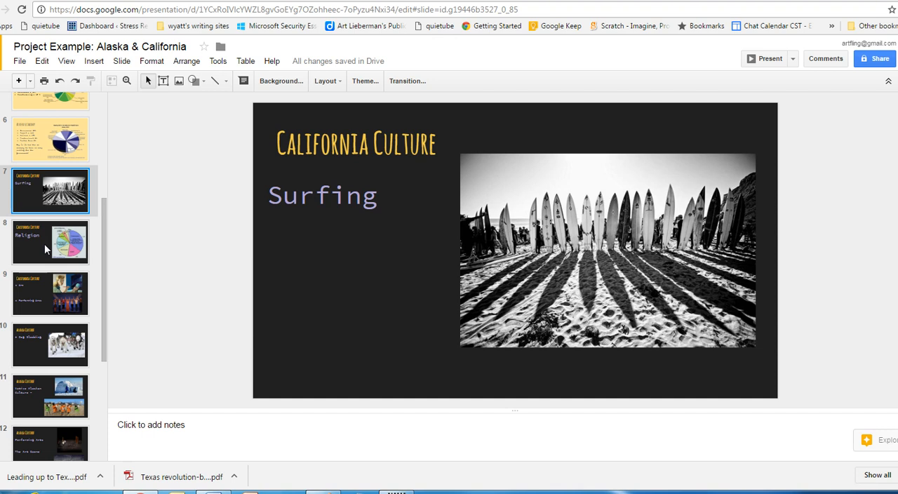
pyautogui.click(51, 241)
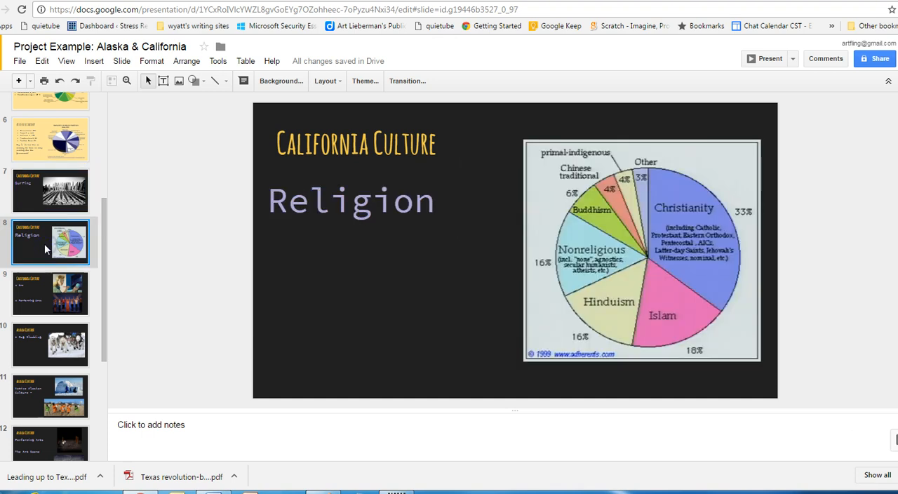
pyautogui.moveTo(466, 214)
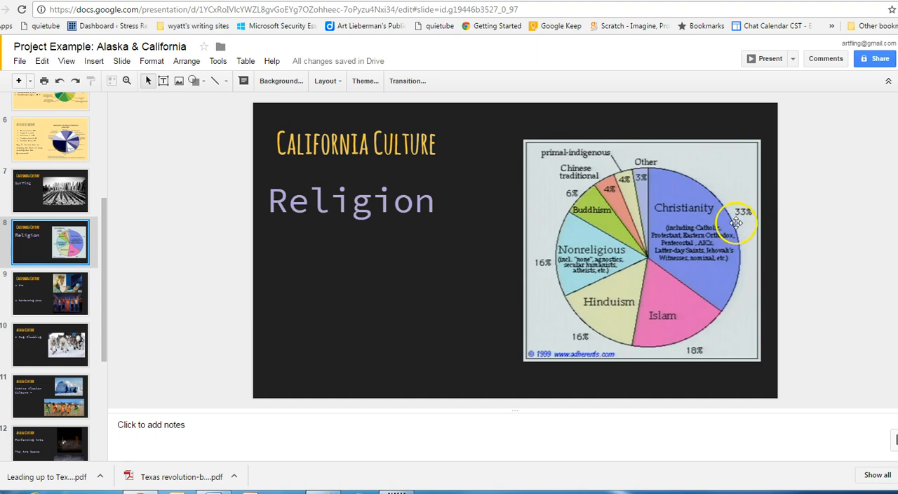
pyautogui.moveTo(609, 301)
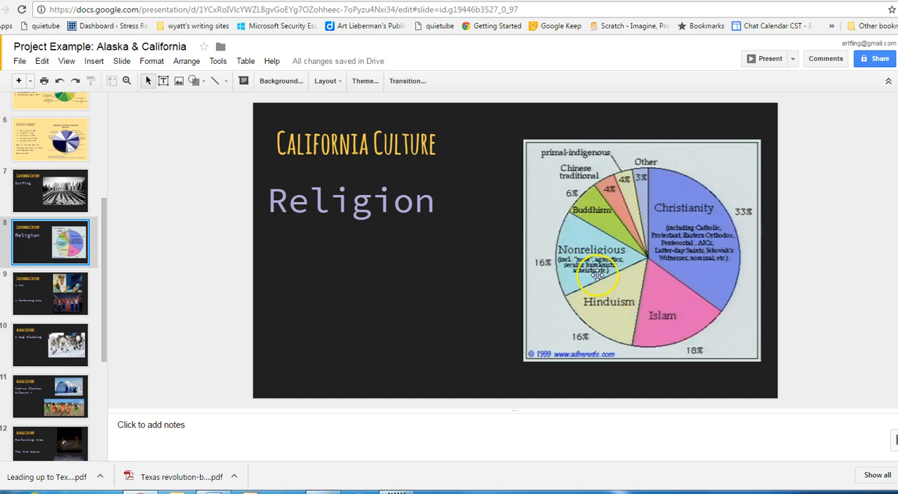
pyautogui.moveTo(680, 308)
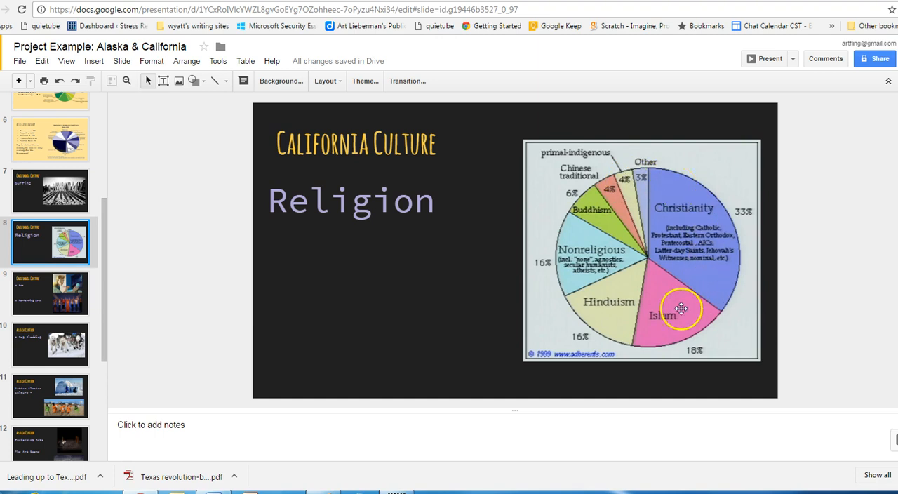
pyautogui.click(51, 293)
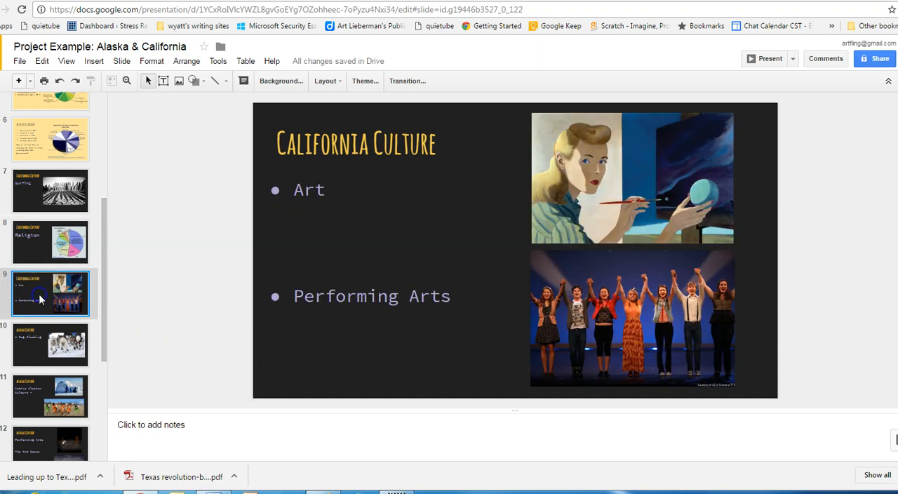
pyautogui.moveTo(455, 179)
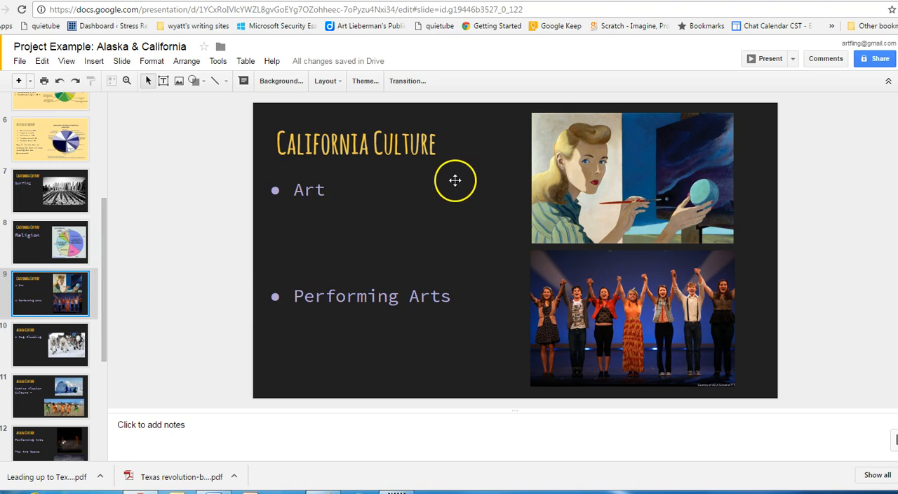
pyautogui.moveTo(634, 167)
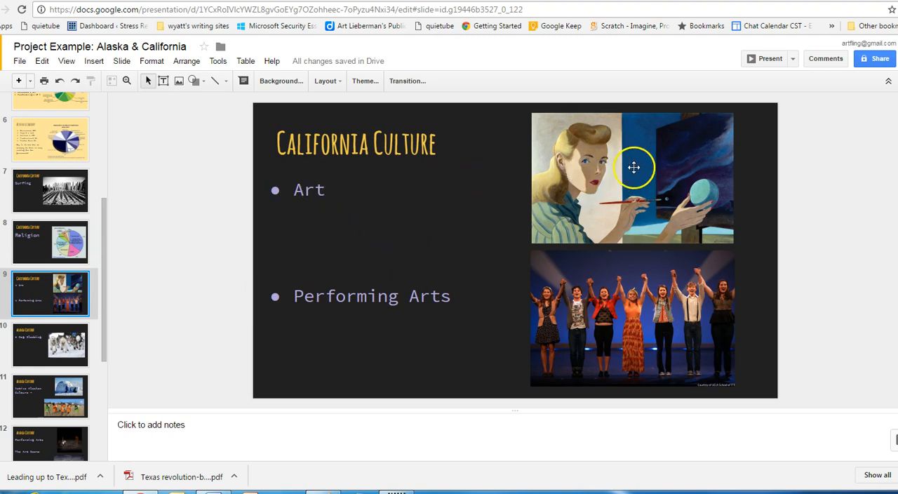
pyautogui.moveTo(741, 183)
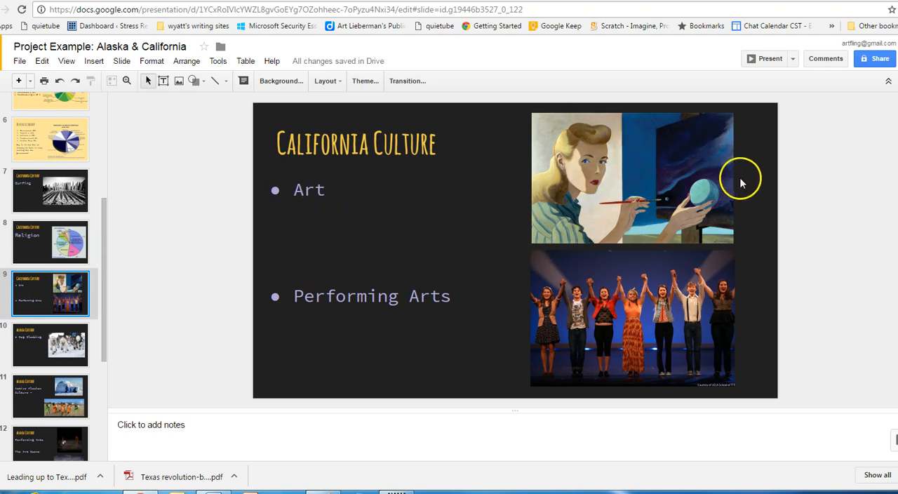
pyautogui.moveTo(506, 173)
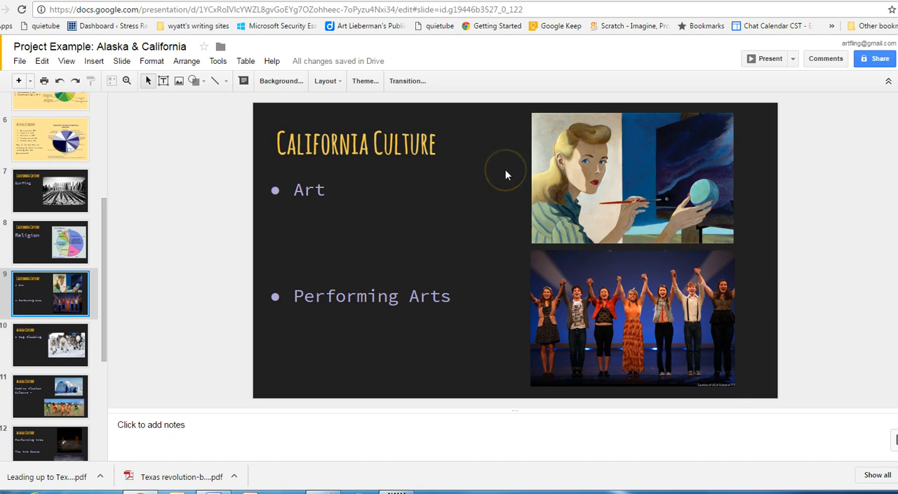
pyautogui.moveTo(507, 174)
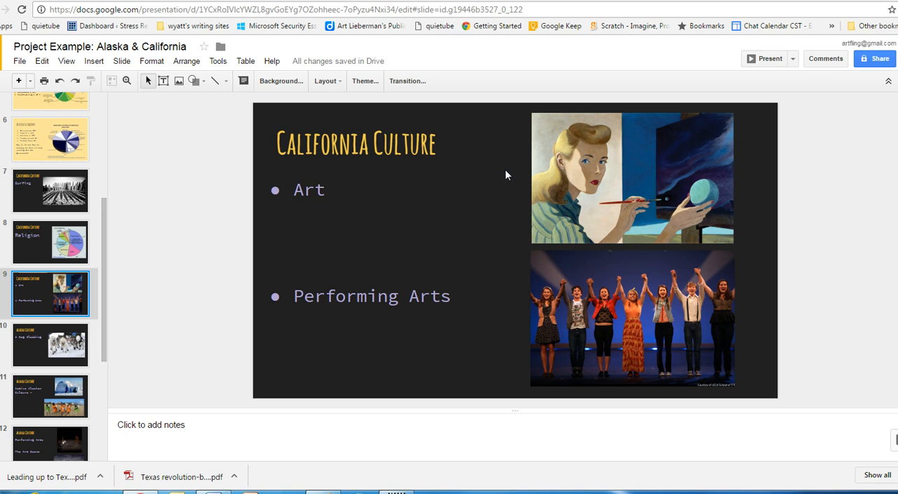
pyautogui.moveTo(568, 281)
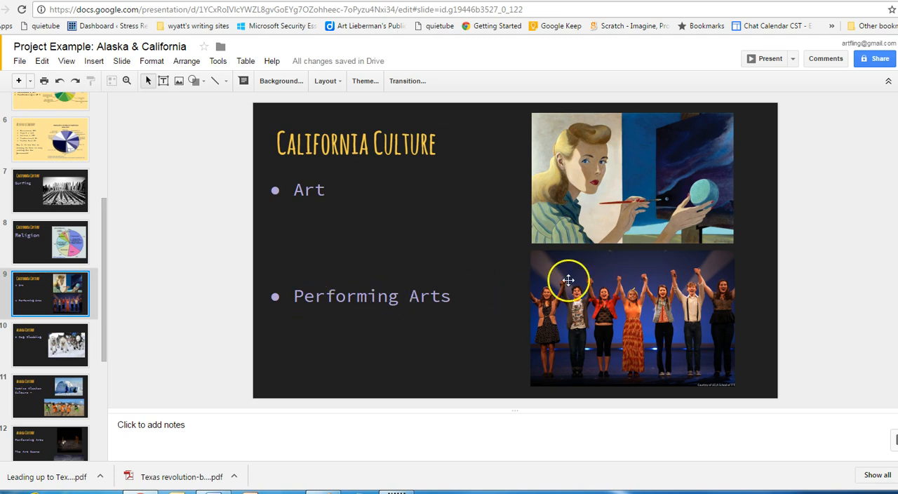
pyautogui.moveTo(669, 341)
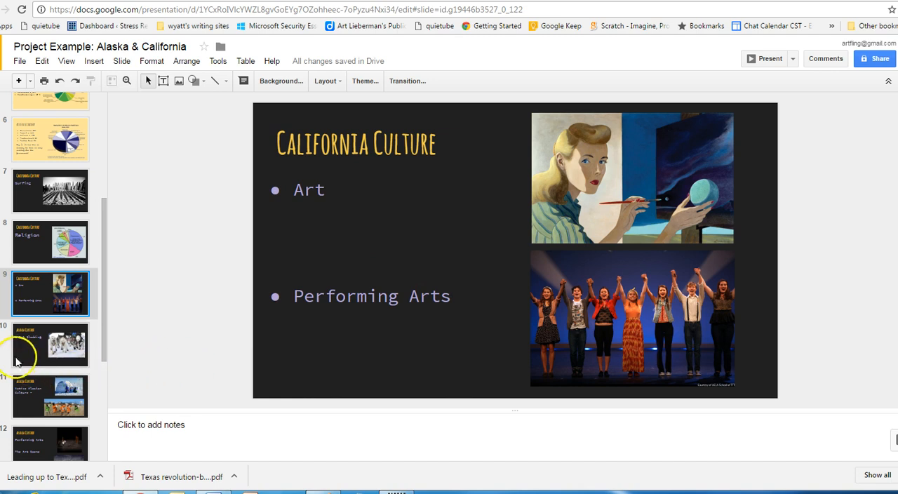
# Show the Alaska Culture slide about Dog Sledding.
pyautogui.click(49, 343)
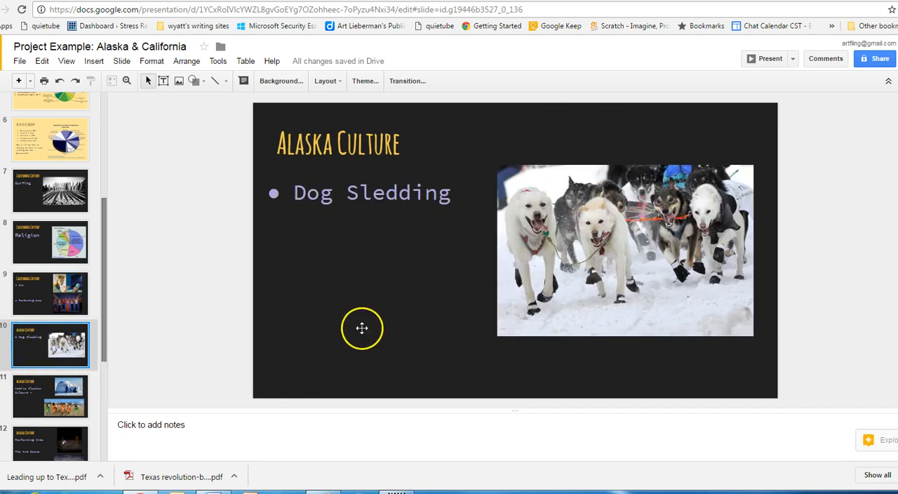
pyautogui.moveTo(601, 272)
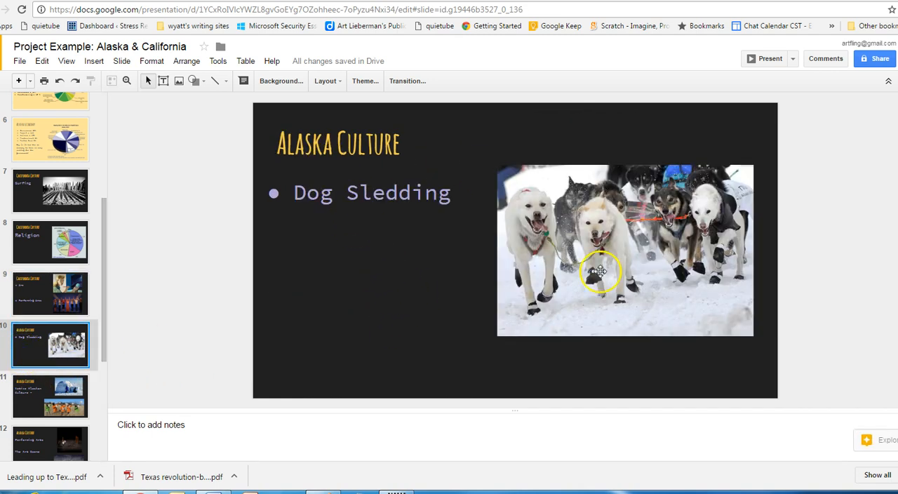
pyautogui.moveTo(539, 241)
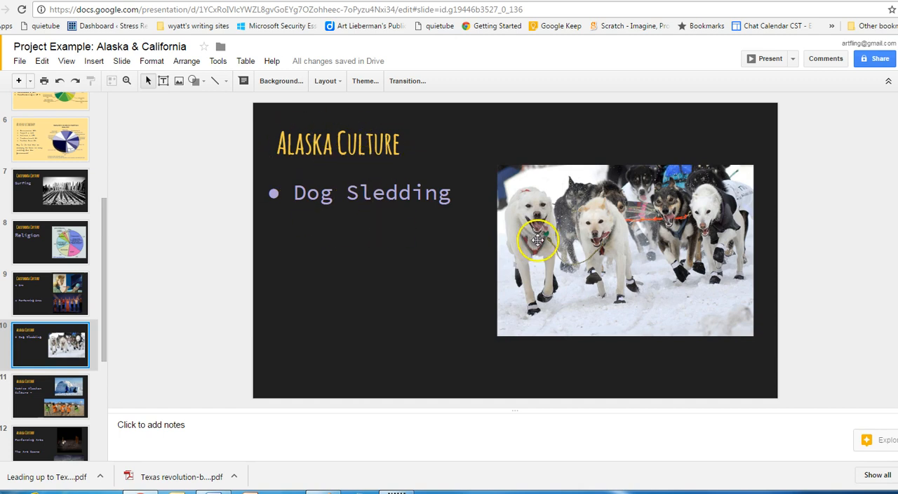
pyautogui.moveTo(659, 255)
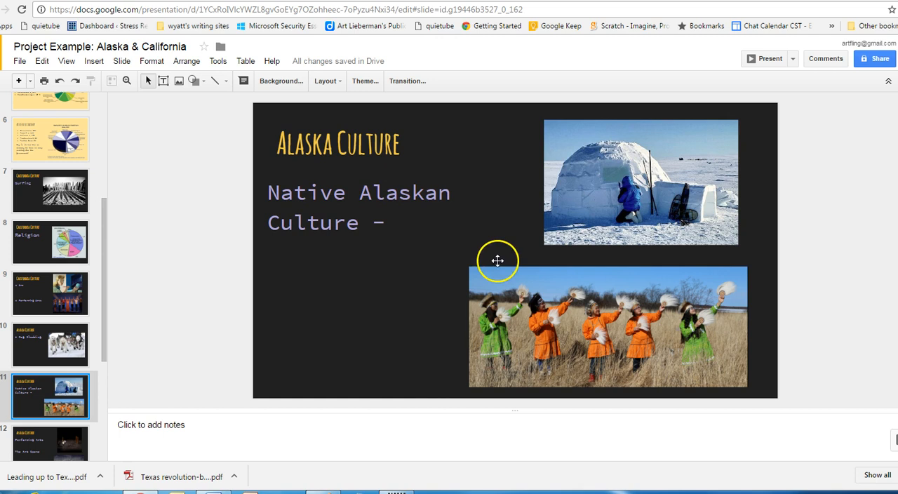
pyautogui.moveTo(679, 179)
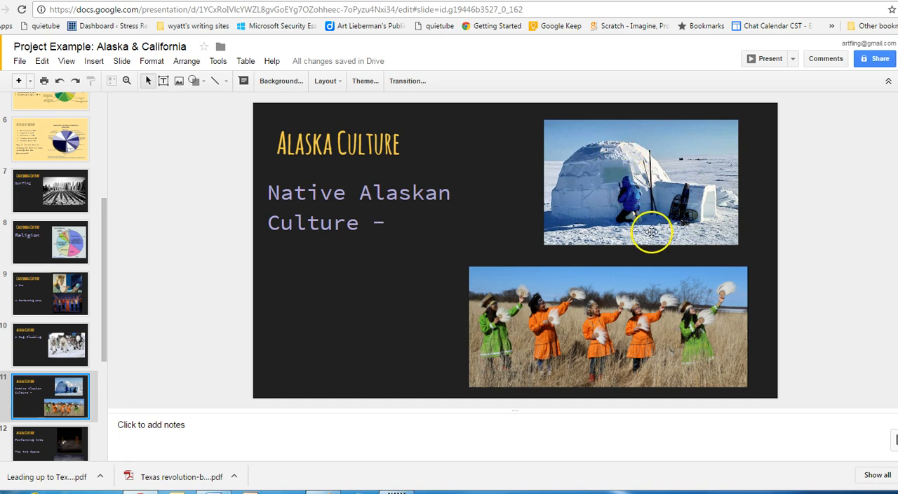
pyautogui.moveTo(686, 218)
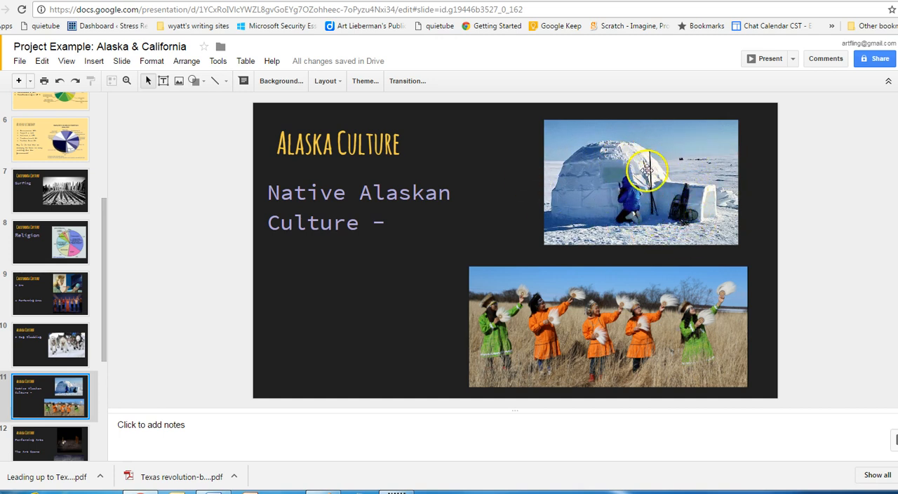
pyautogui.moveTo(560, 324)
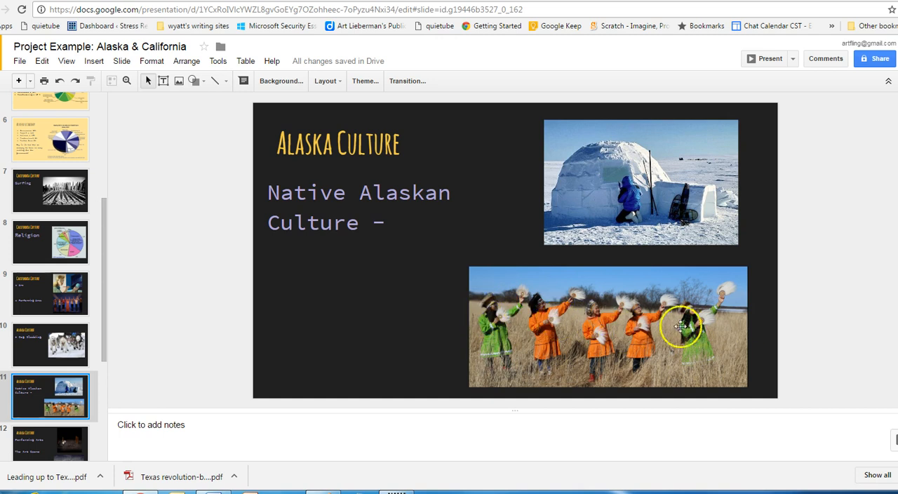
pyautogui.moveTo(662, 302)
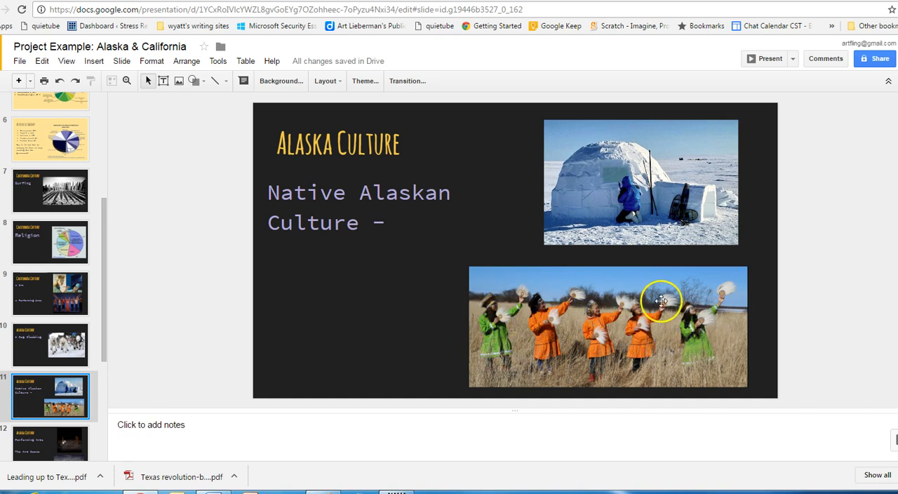
pyautogui.moveTo(328, 347)
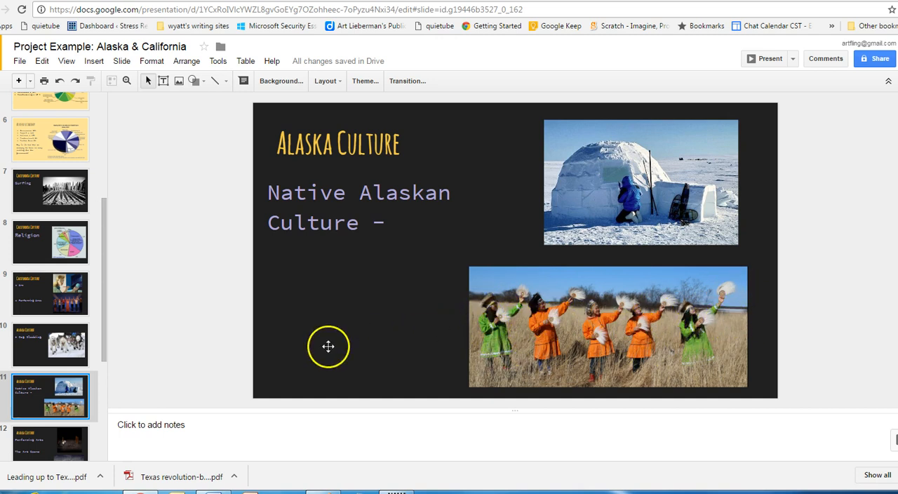
# Show the Alaska Culture slide covering Performing Arts and The Art Scene.
pyautogui.scroll(-3)
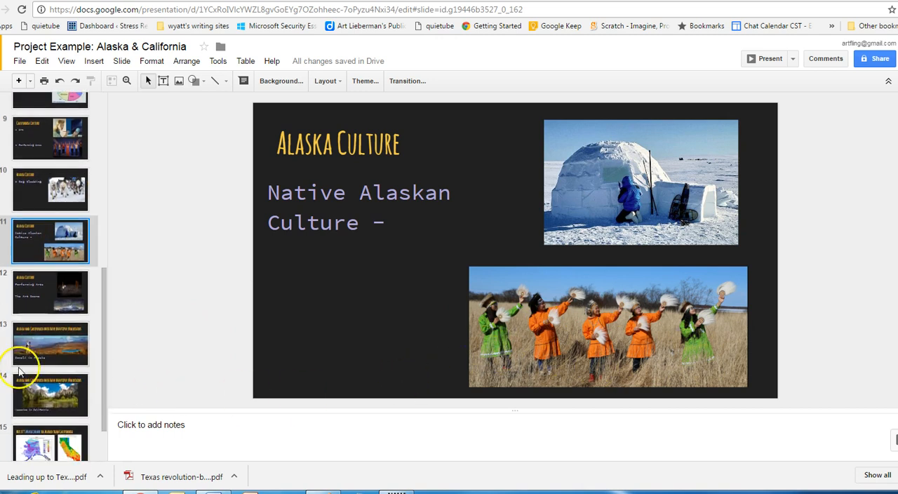
pyautogui.click(50, 292)
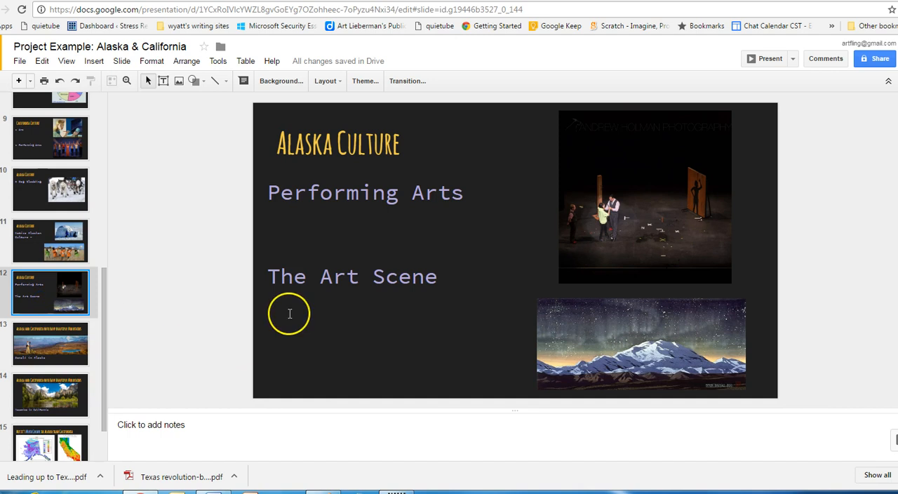
pyautogui.moveTo(349, 183)
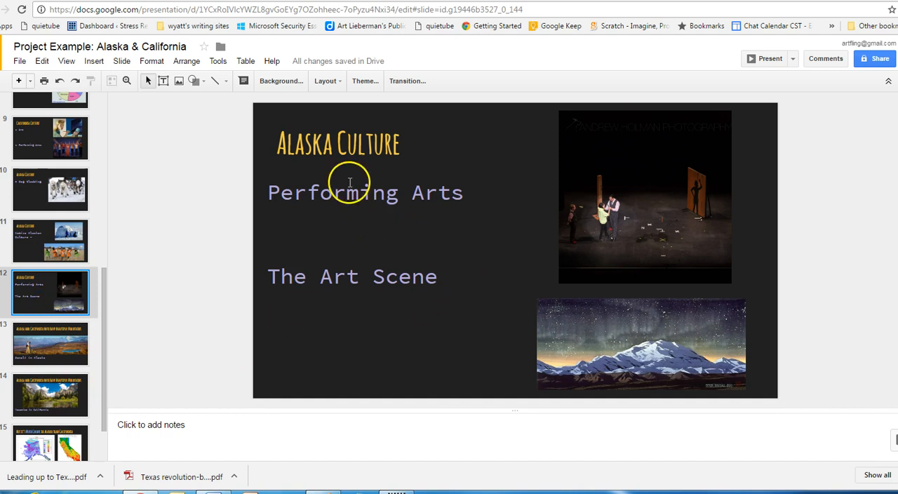
pyautogui.moveTo(653, 157)
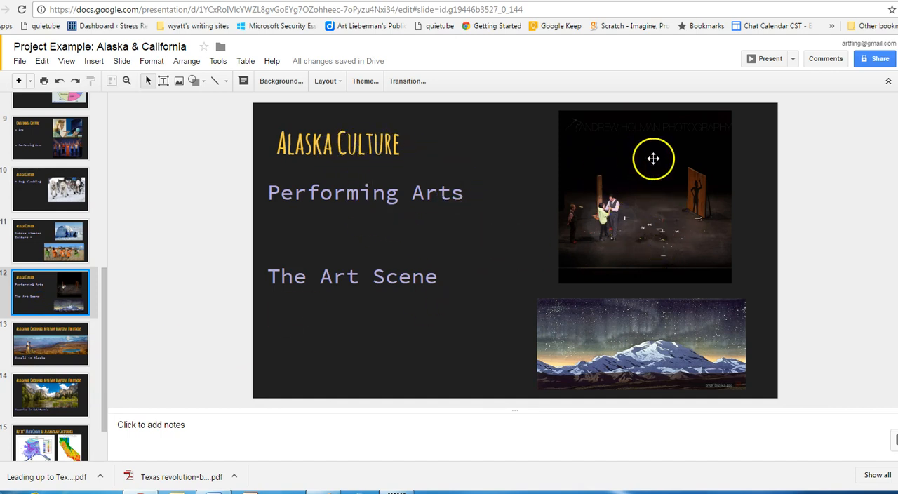
pyautogui.moveTo(611, 229)
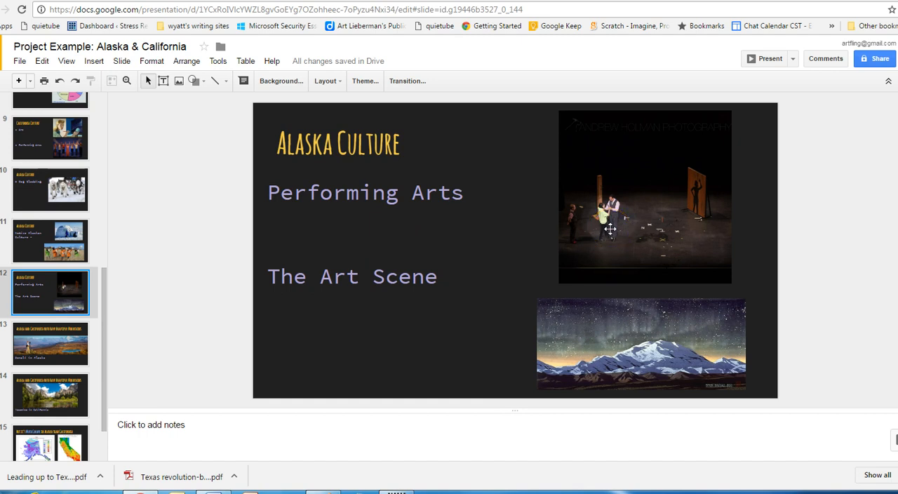
pyautogui.click(640, 344)
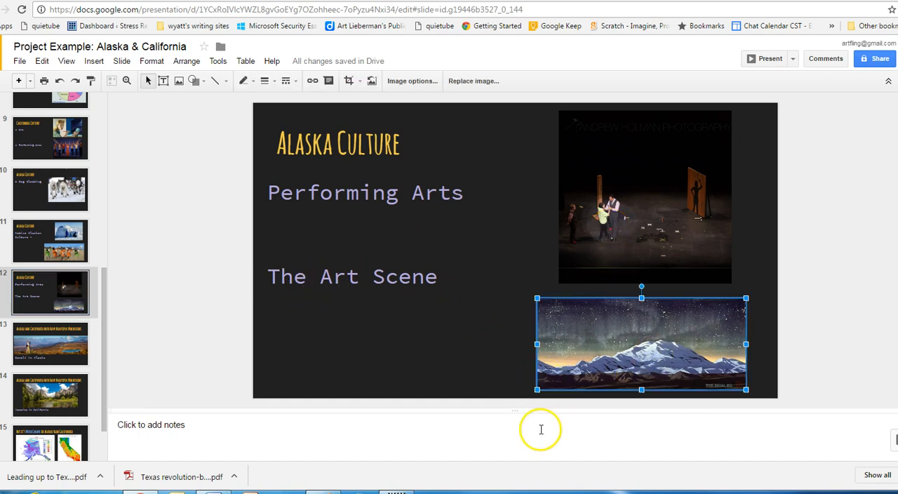
pyautogui.click(365, 238)
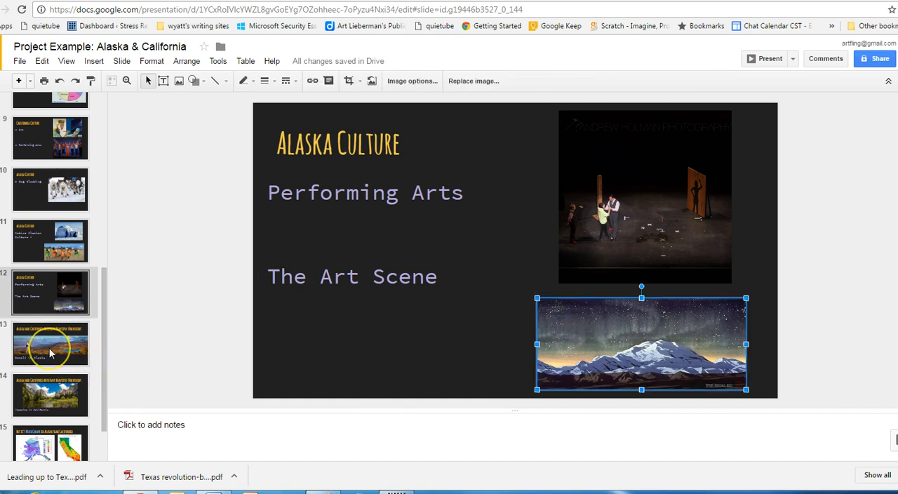
pyautogui.click(50, 344)
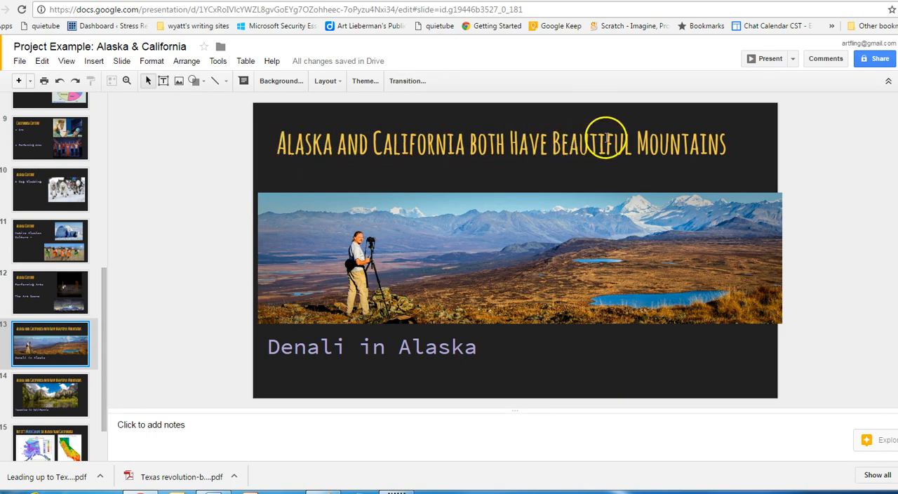
pyautogui.moveTo(611, 184)
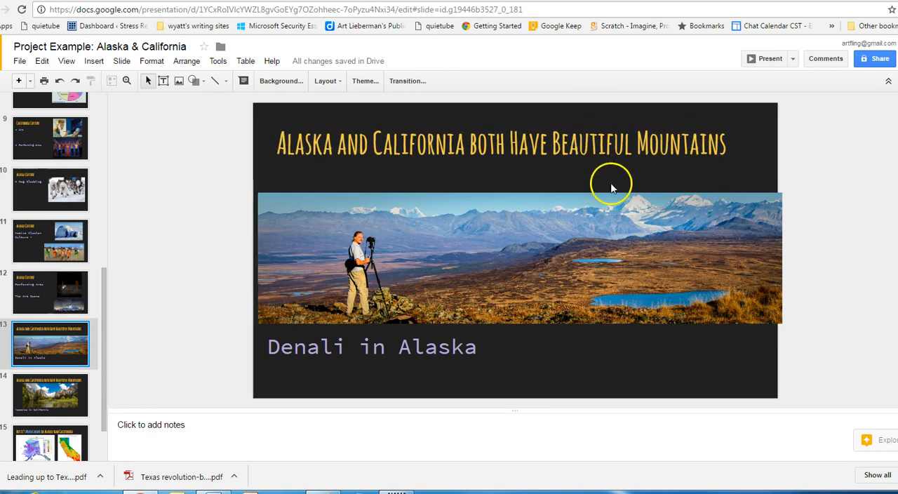
pyautogui.moveTo(427, 188)
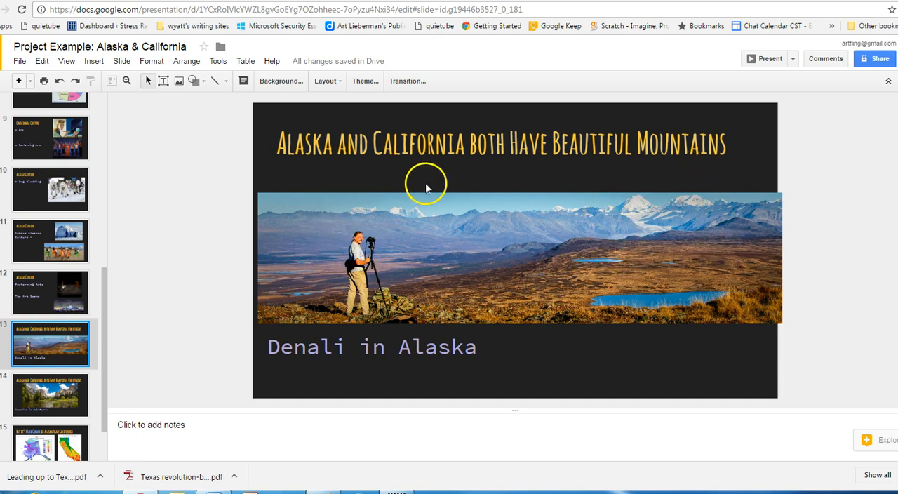
pyautogui.moveTo(687, 238)
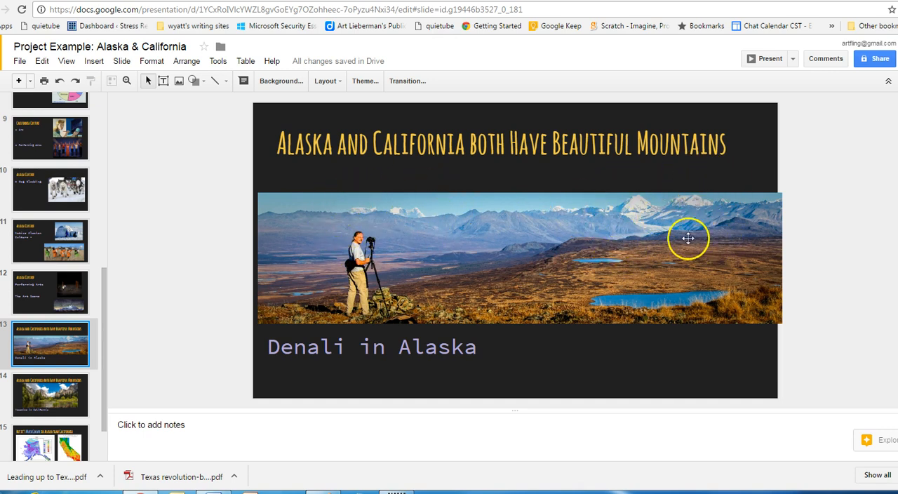
pyautogui.moveTo(679, 261)
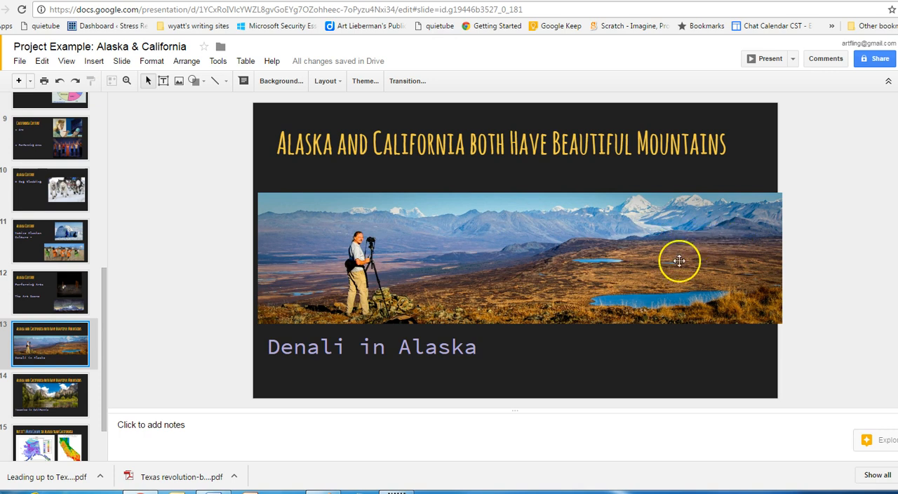
pyautogui.moveTo(654, 252)
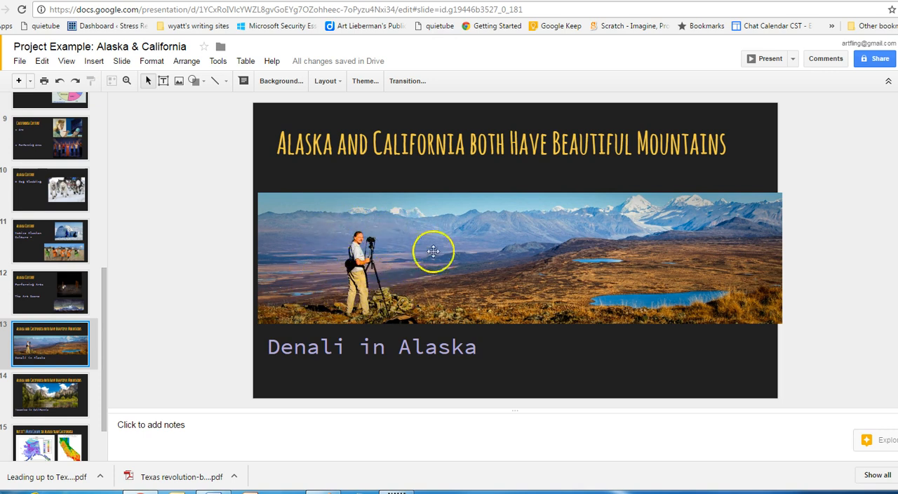
pyautogui.moveTo(635, 228)
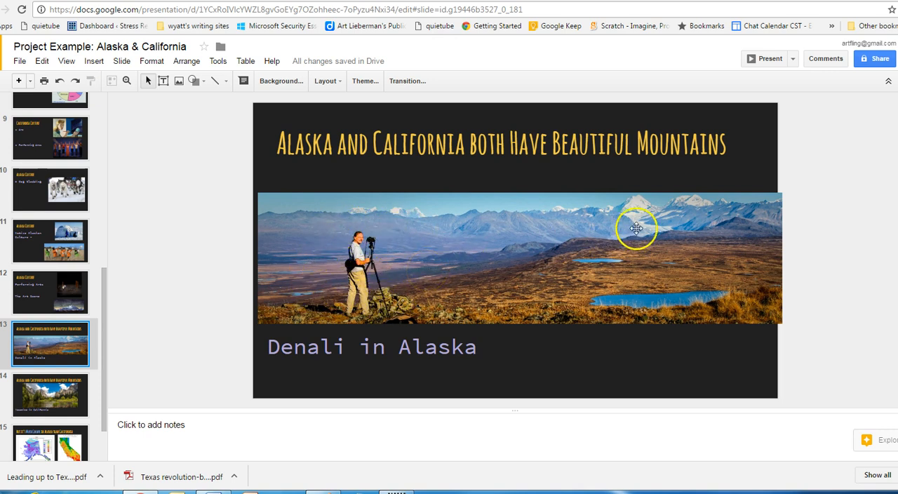
pyautogui.moveTo(373, 230)
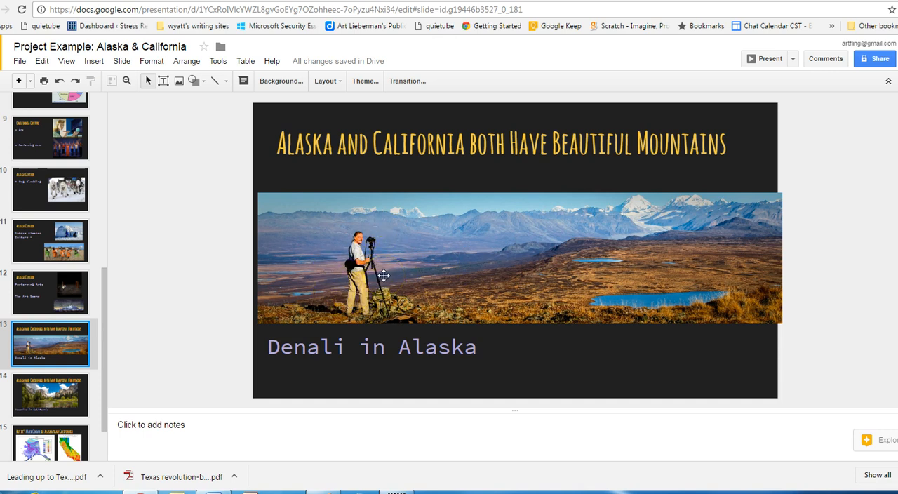
pyautogui.moveTo(188, 346)
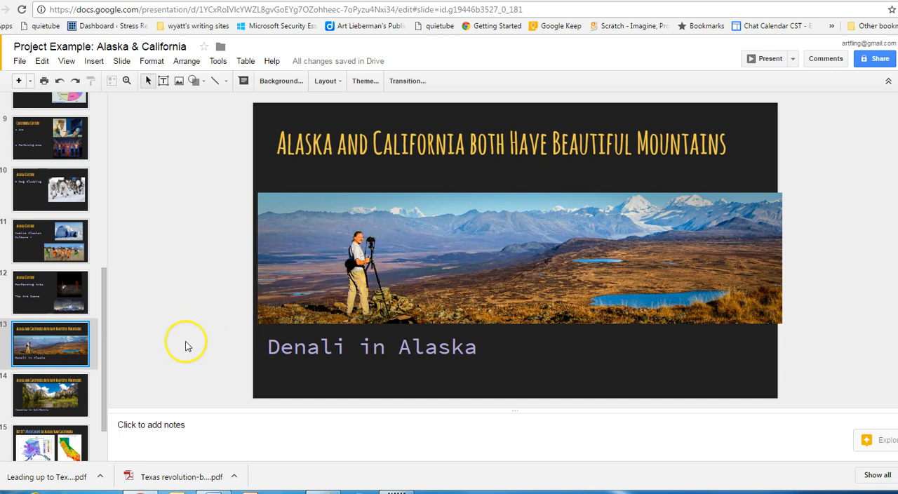
# Show the slide comparing Alaska's and California's temperatures.
pyautogui.click(51, 395)
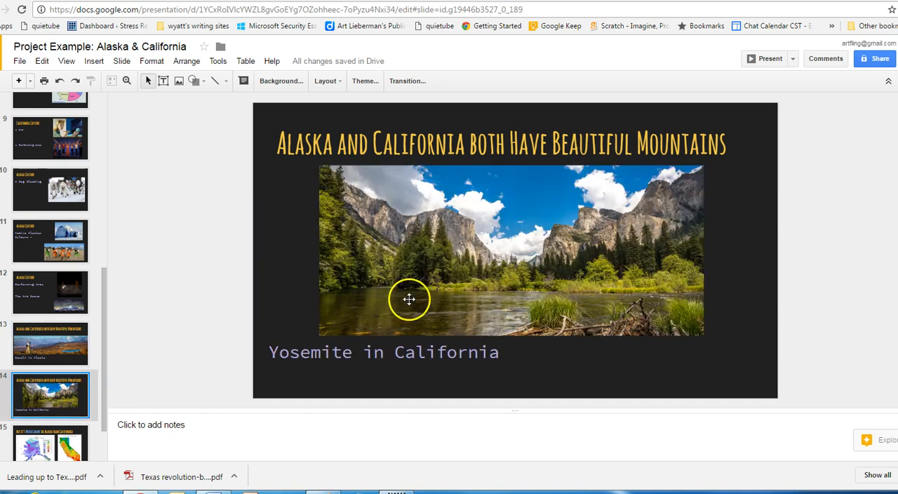
pyautogui.moveTo(517, 315)
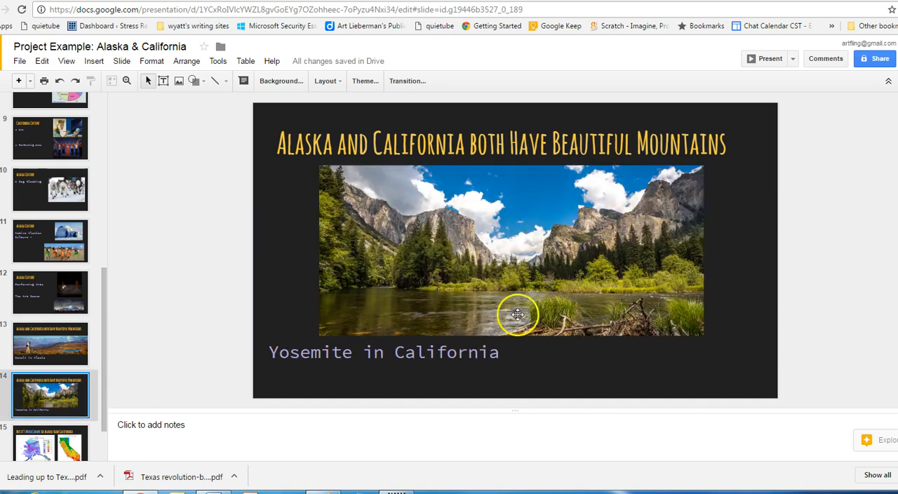
pyautogui.moveTo(490, 284)
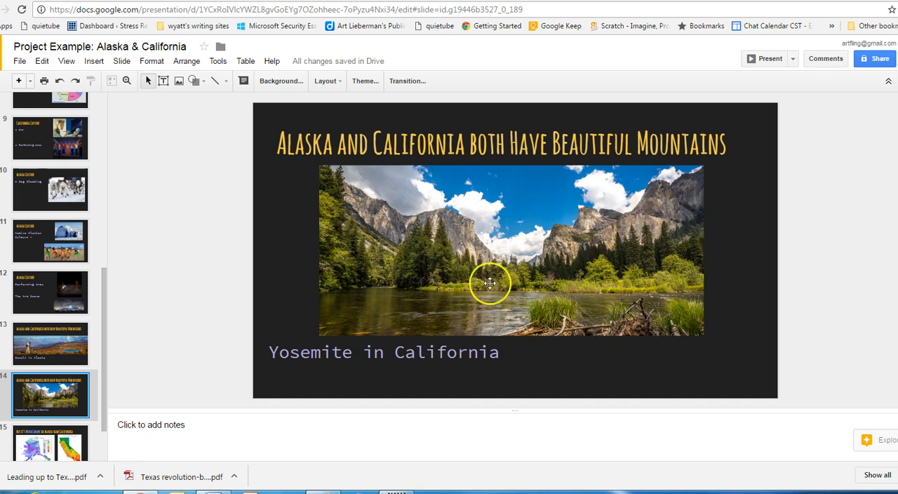
pyautogui.moveTo(617, 216)
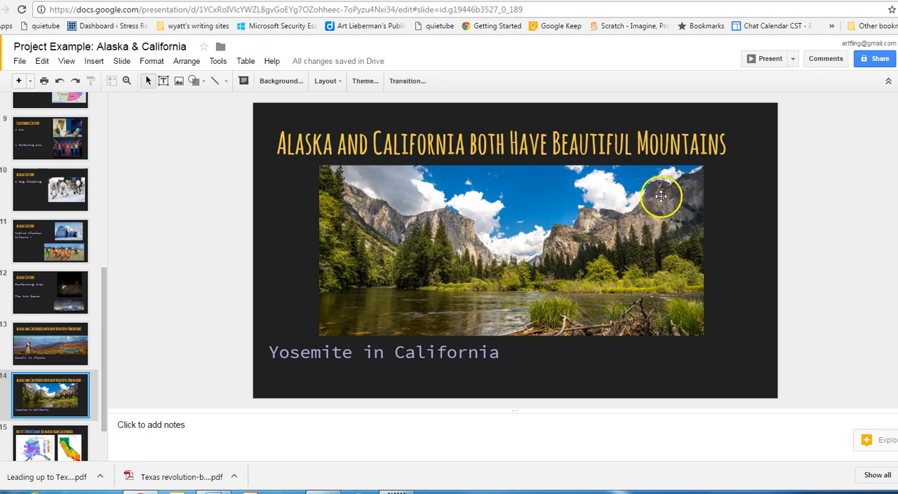
pyautogui.moveTo(528, 251)
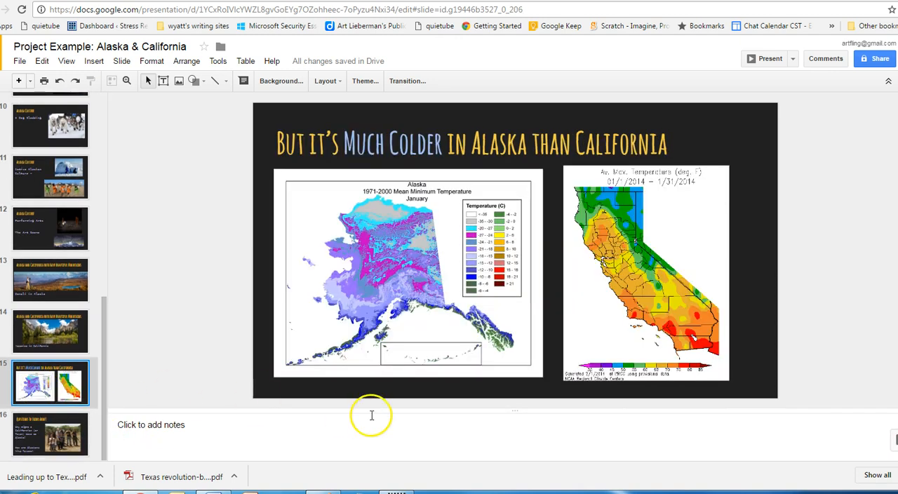
pyautogui.moveTo(300, 151)
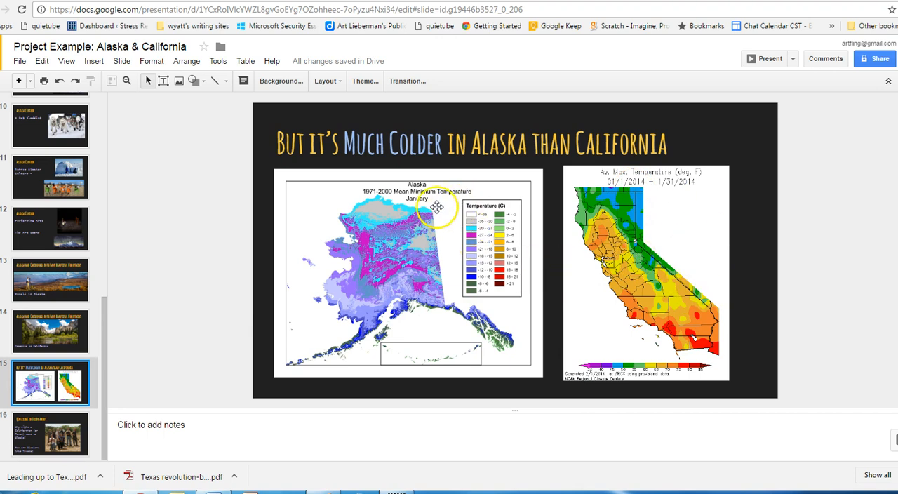
pyautogui.moveTo(434, 202)
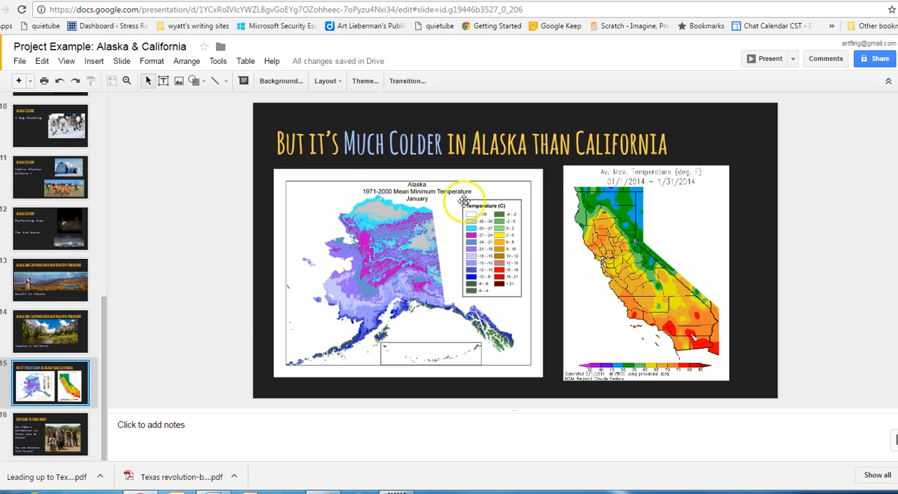
pyautogui.moveTo(658, 234)
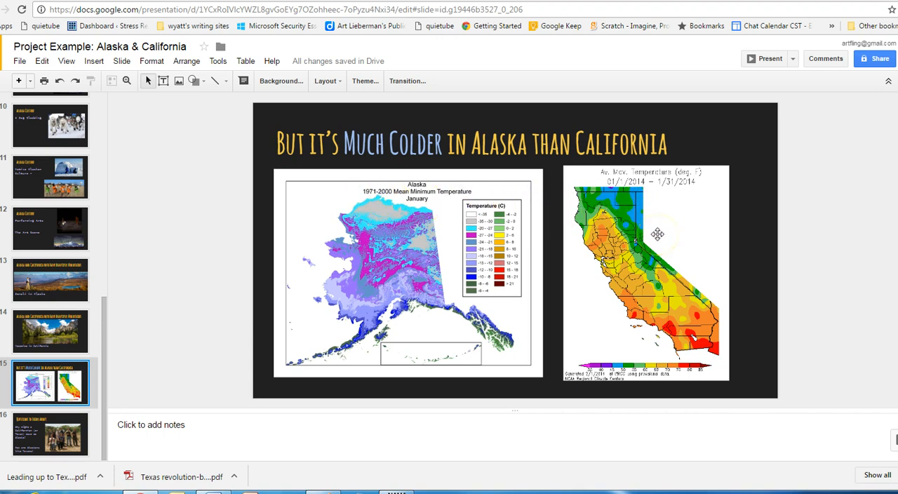
pyautogui.moveTo(418, 334)
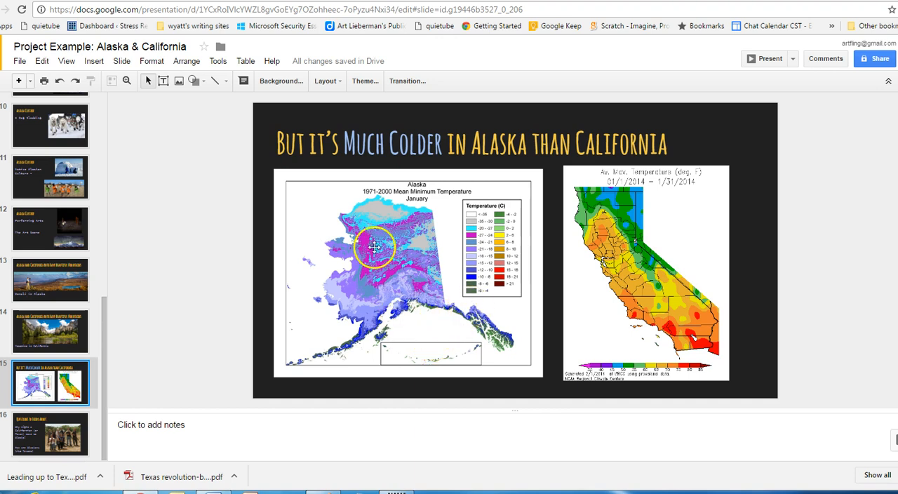
pyautogui.moveTo(488, 238)
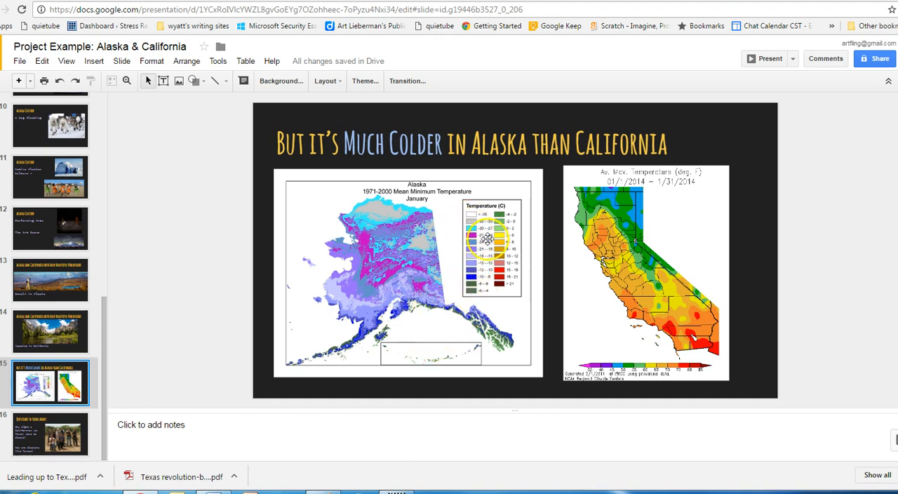
pyautogui.click(51, 331)
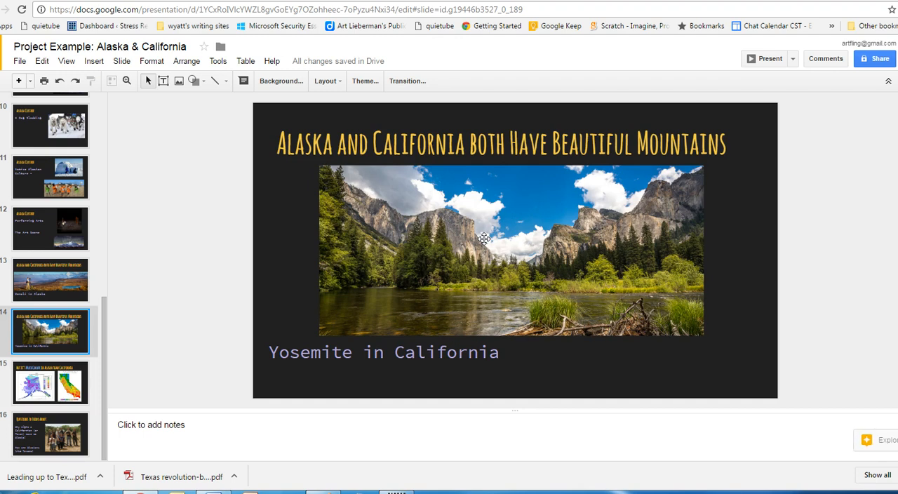
pyautogui.click(51, 382)
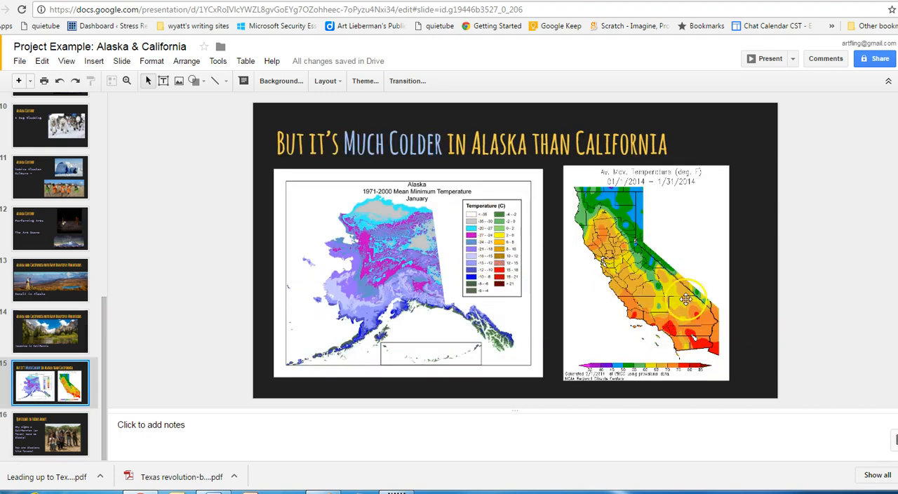
pyautogui.moveTo(670, 193)
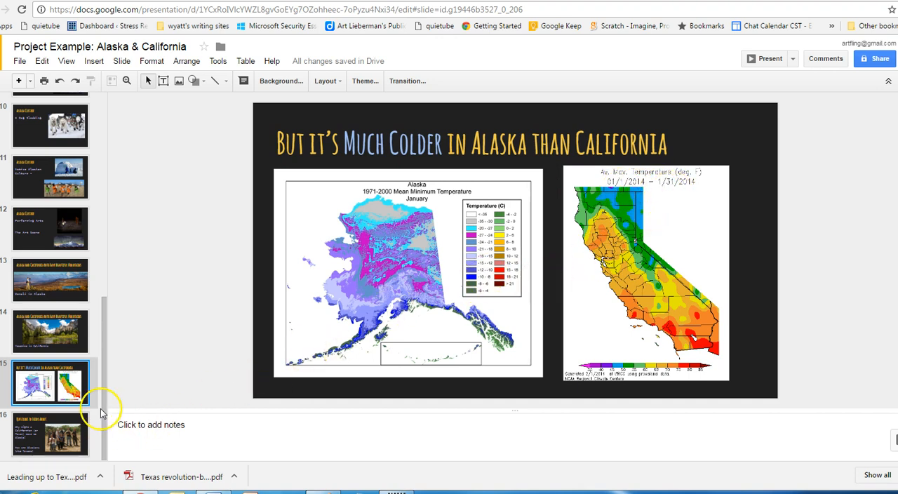
# Show the Questions to Think About slide on moving from California to Alaska.
pyautogui.click(50, 433)
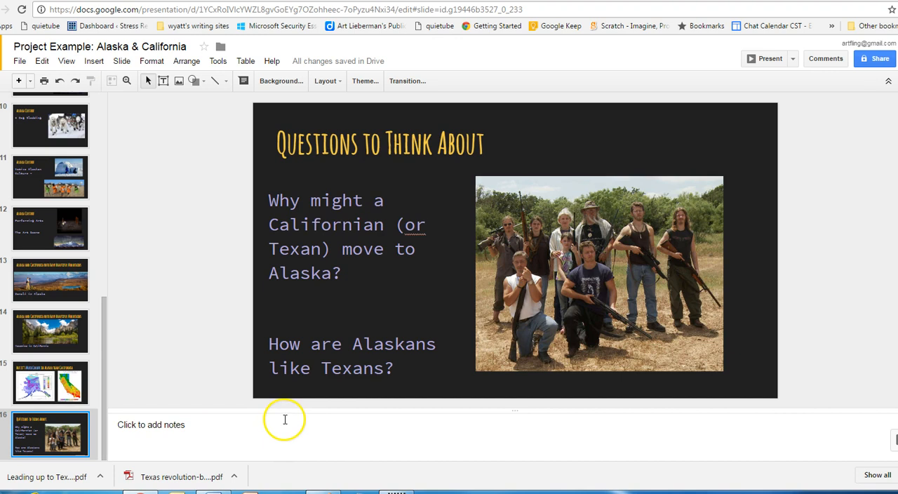
pyautogui.moveTo(496, 148)
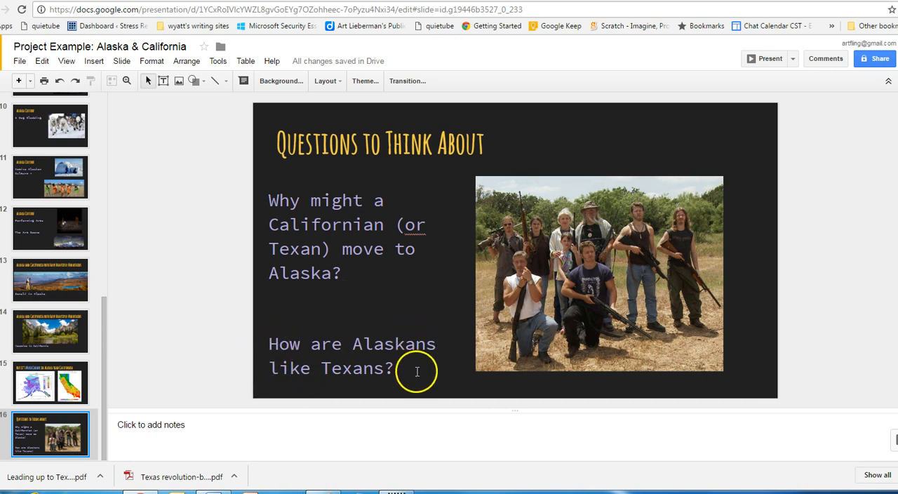
pyautogui.moveTo(544, 198)
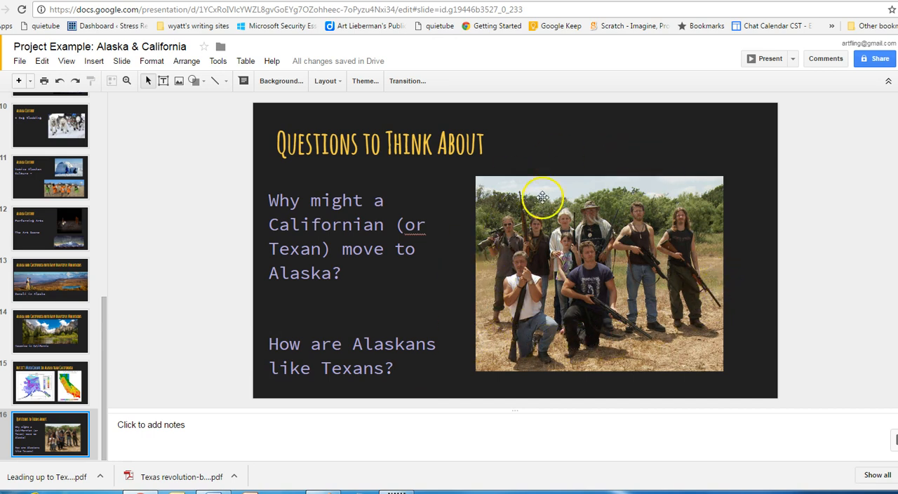
pyautogui.moveTo(105, 379)
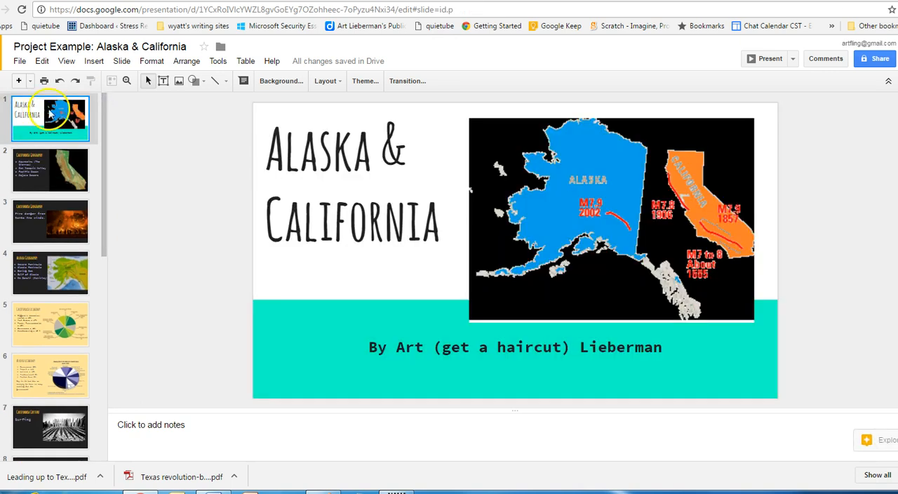
# Return to the Santa Ana winds fire danger slide via the California Geography overview.
pyautogui.click(50, 170)
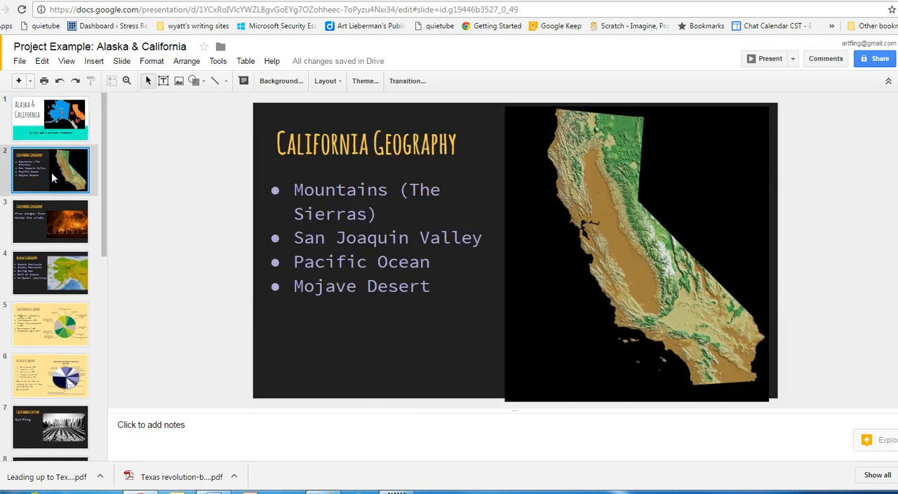
pyautogui.click(51, 221)
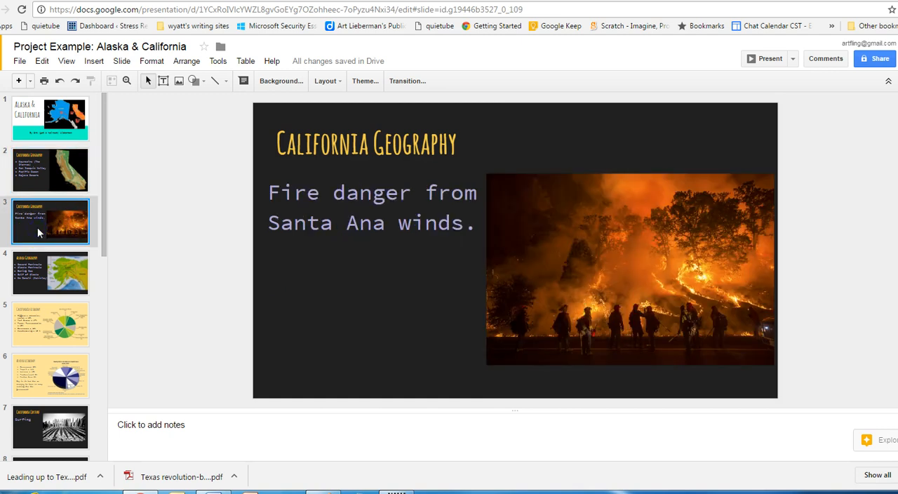
pyautogui.scroll(-3)
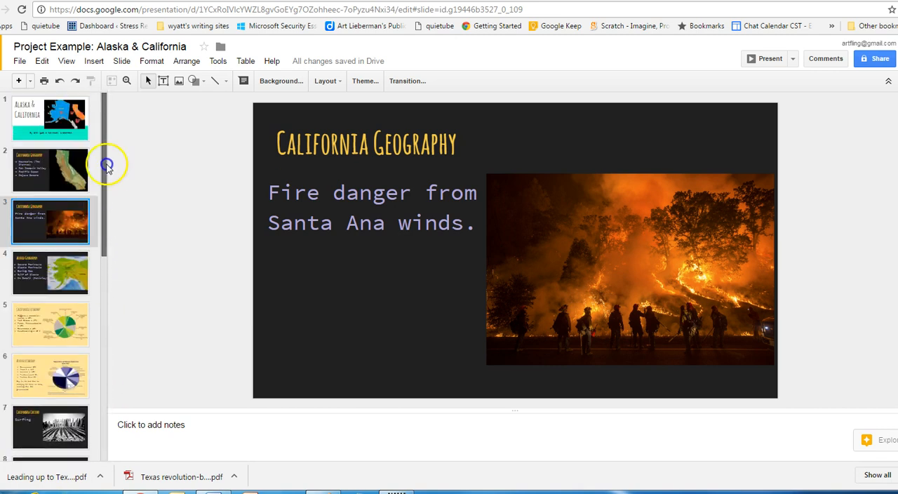
pyautogui.scroll(-3)
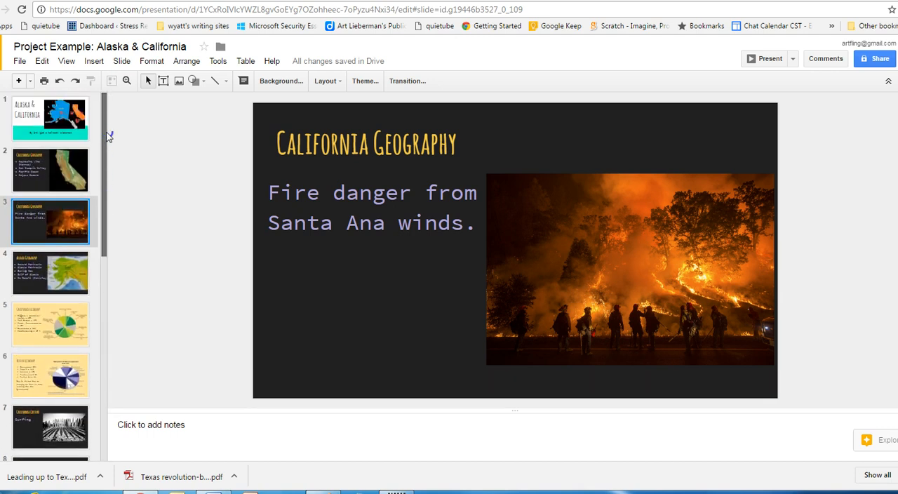
pyautogui.moveTo(290, 344)
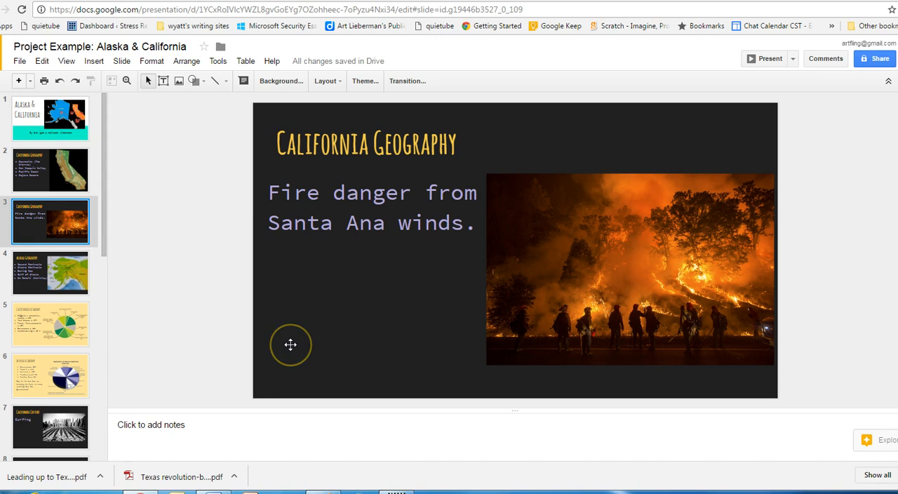
pyautogui.moveTo(104, 213)
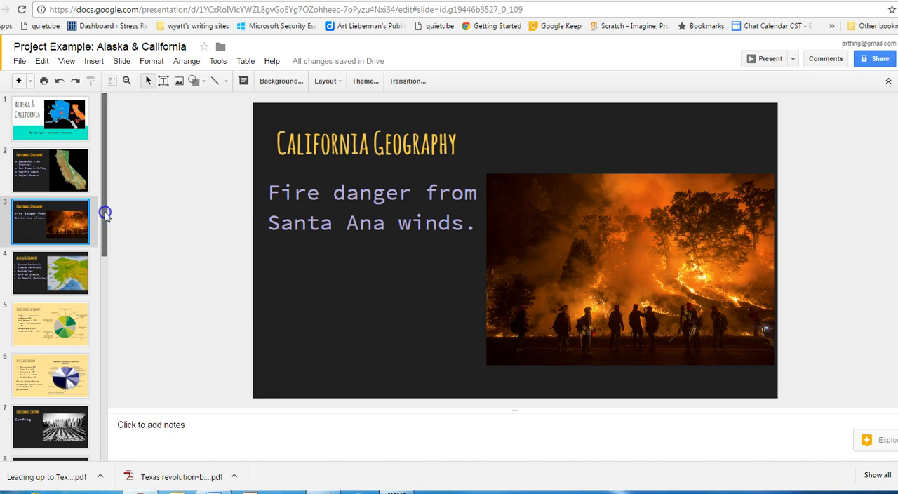
pyautogui.moveTo(105, 214)
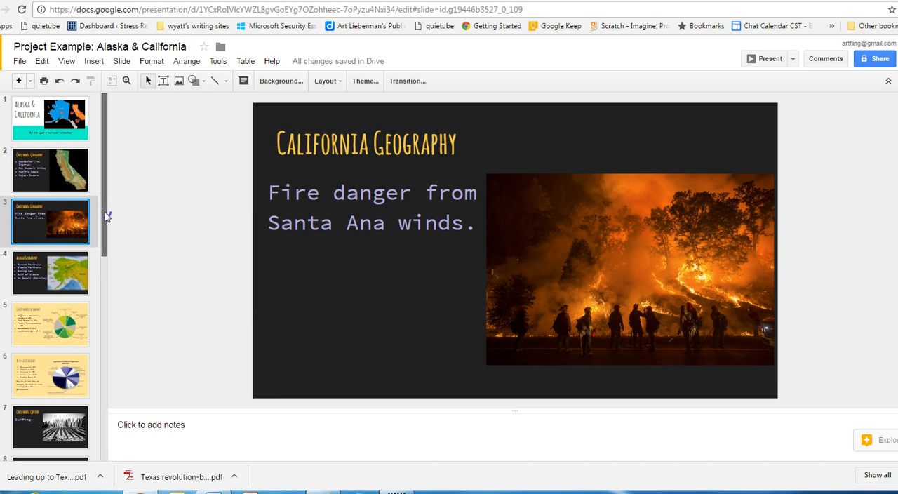
pyautogui.scroll(-3)
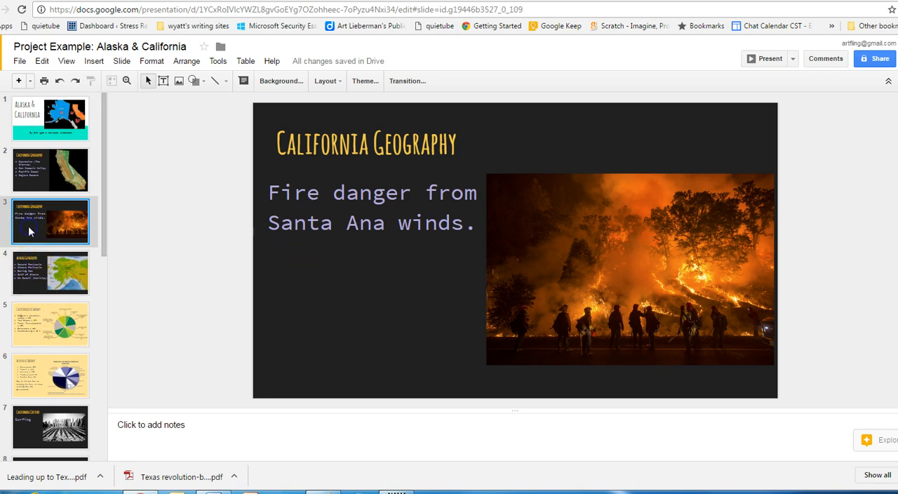
pyautogui.moveTo(72, 251)
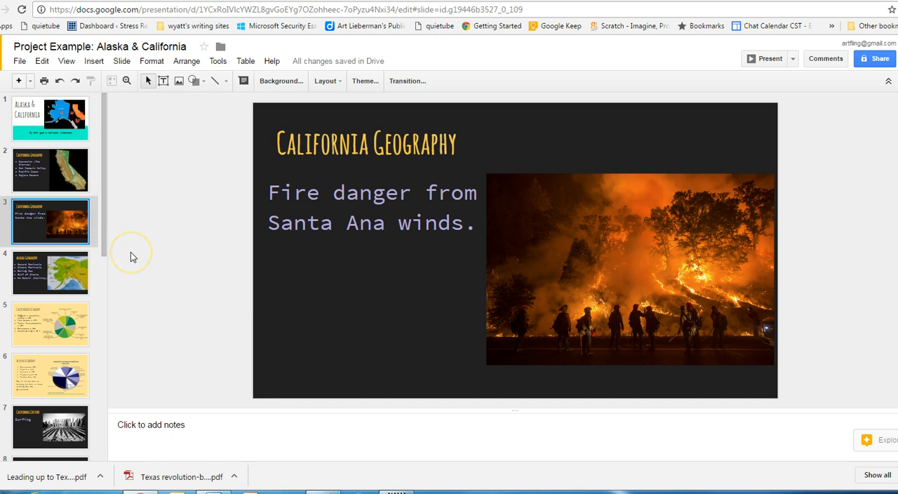
pyautogui.moveTo(35, 236)
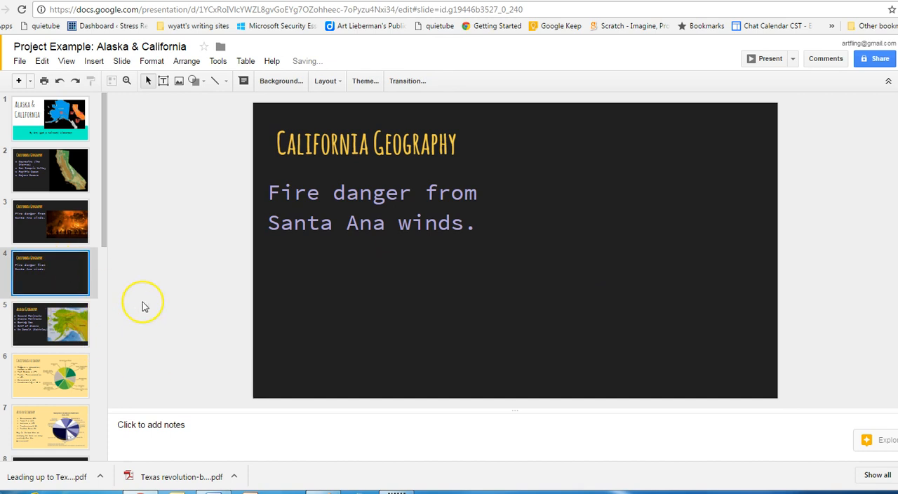
pyautogui.moveTo(401, 179)
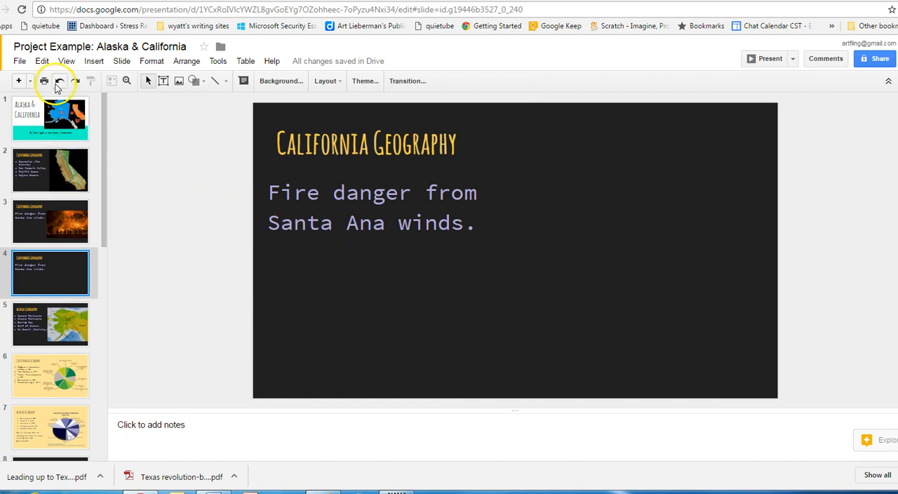
pyautogui.moveTo(59, 81)
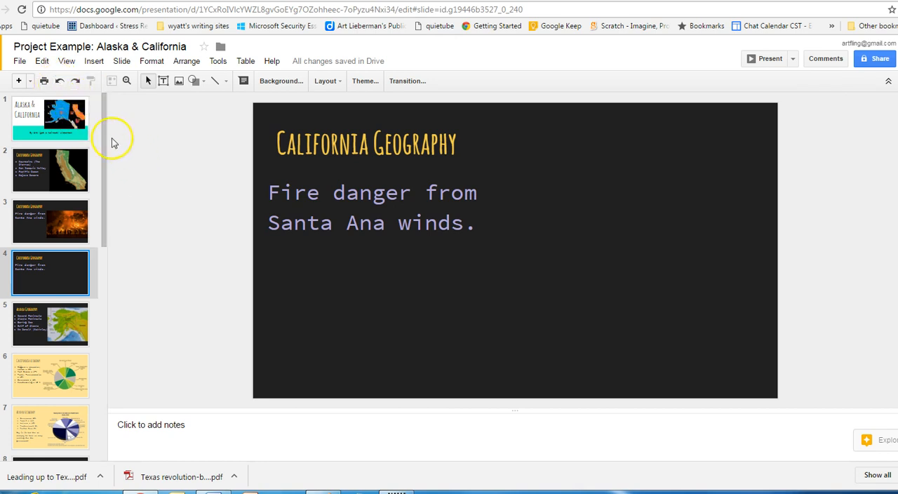
pyautogui.moveTo(59, 82)
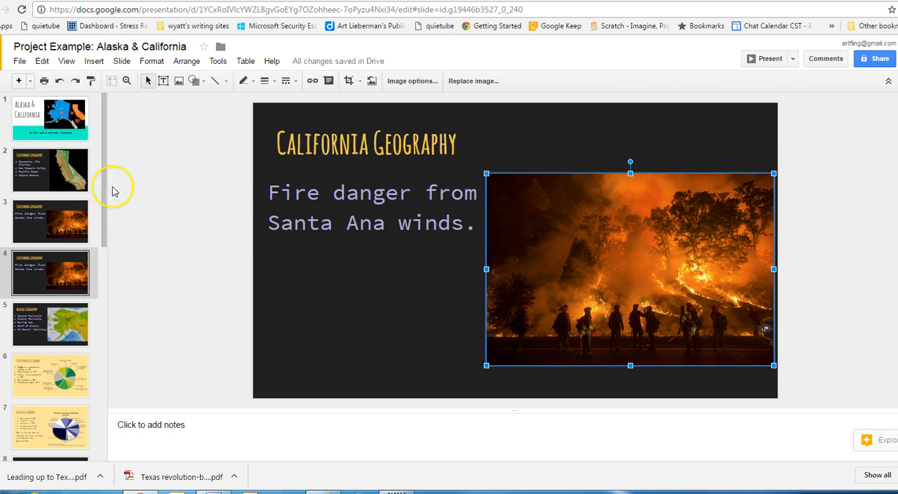
# Scroll the filmstrip to review the duplicated fire danger slide with its wildfire photo.
pyautogui.scroll(-3)
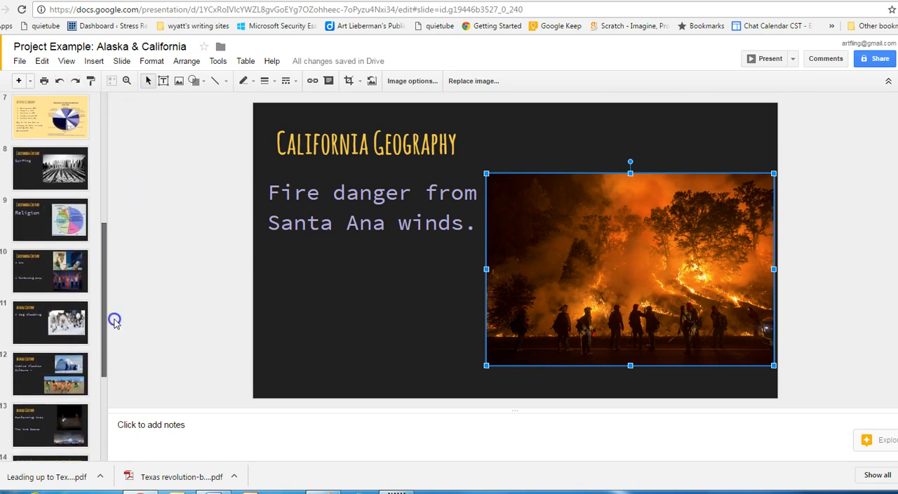
pyautogui.scroll(-3)
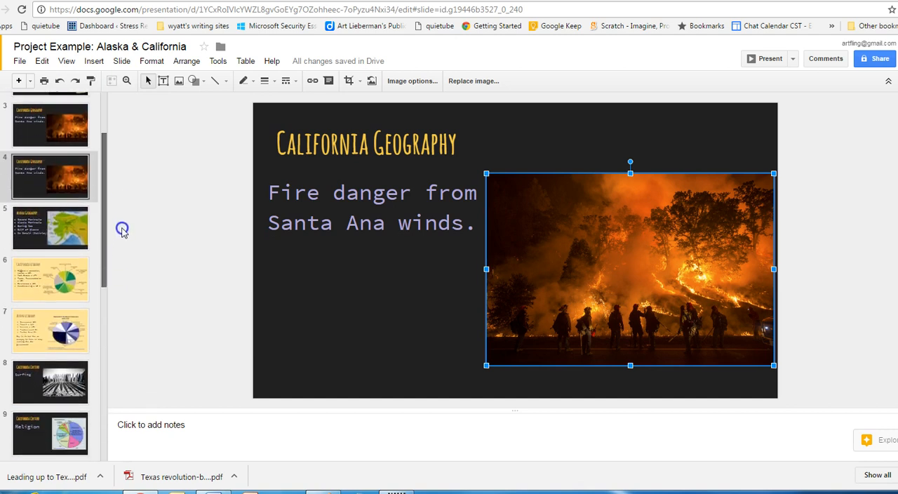
# Select the California Economy slide and bring up its right-click options.
pyautogui.click(51, 280)
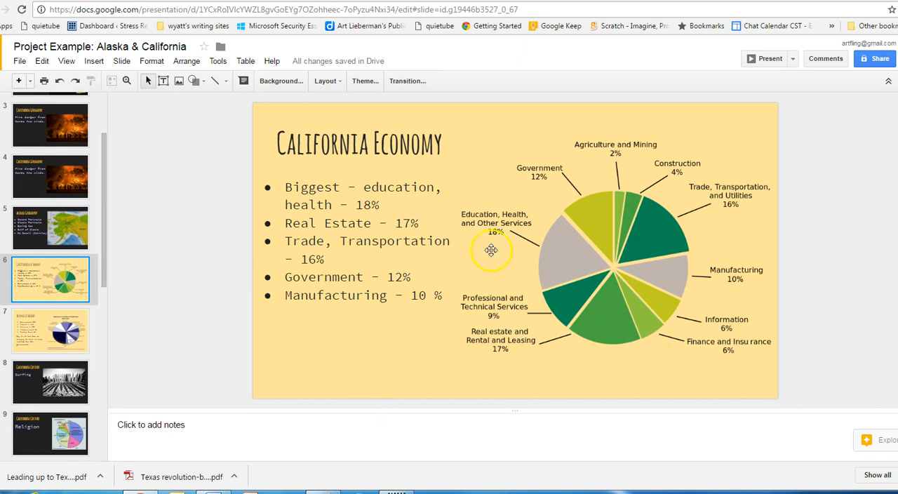
pyautogui.click(50, 227)
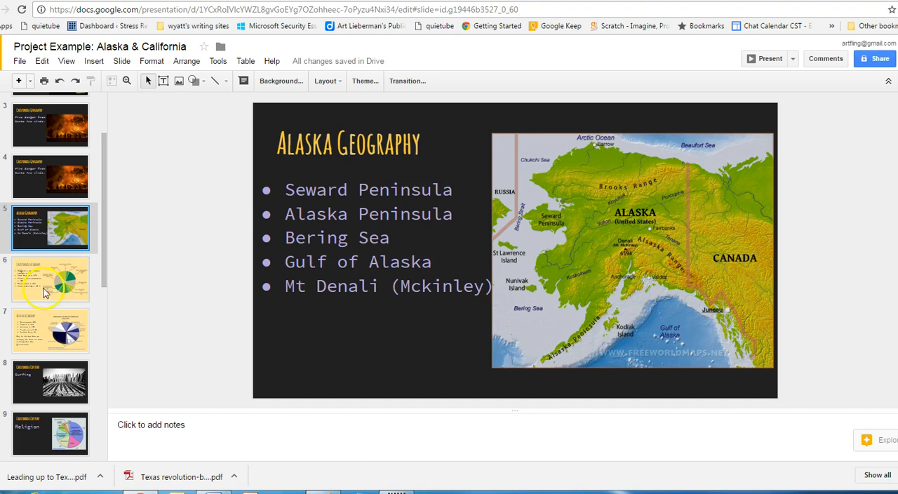
pyautogui.click(50, 279)
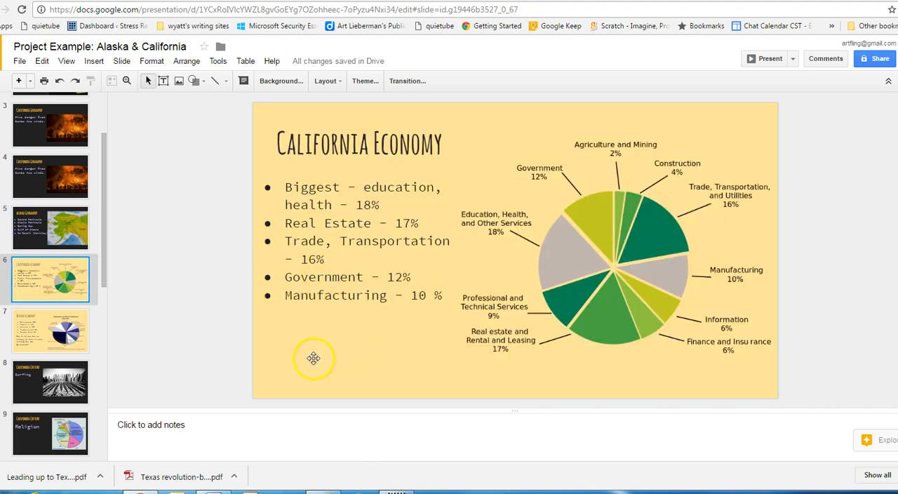
pyautogui.rightClick(315, 359)
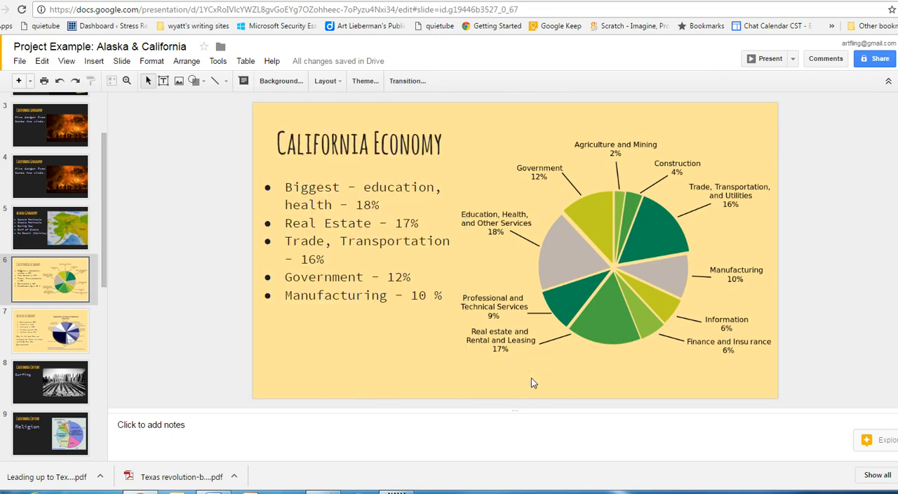
pyautogui.rightClick(412, 113)
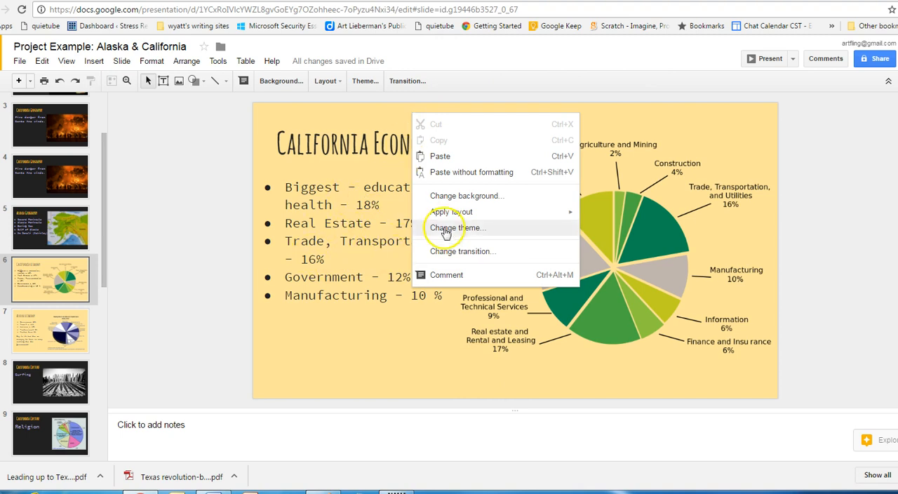
pyautogui.moveTo(462, 197)
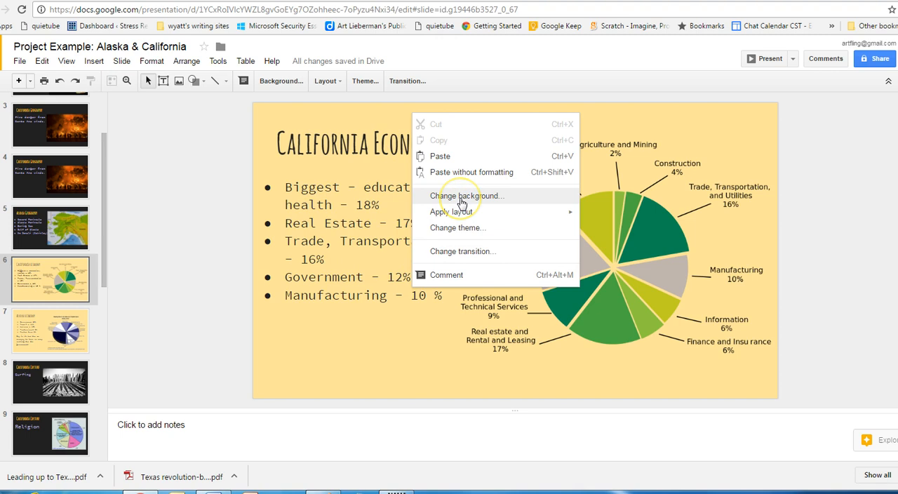
# Inspect the Change background dialog and close it without altering the slide.
pyautogui.click(469, 196)
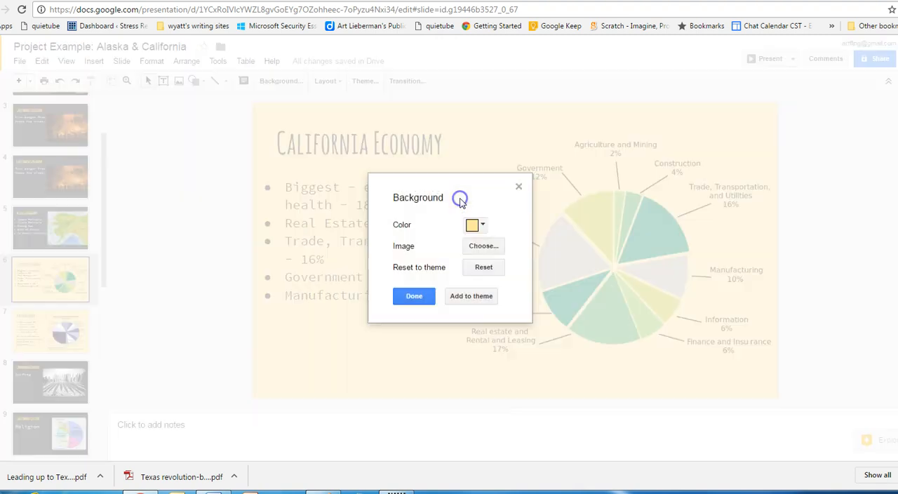
pyautogui.click(471, 224)
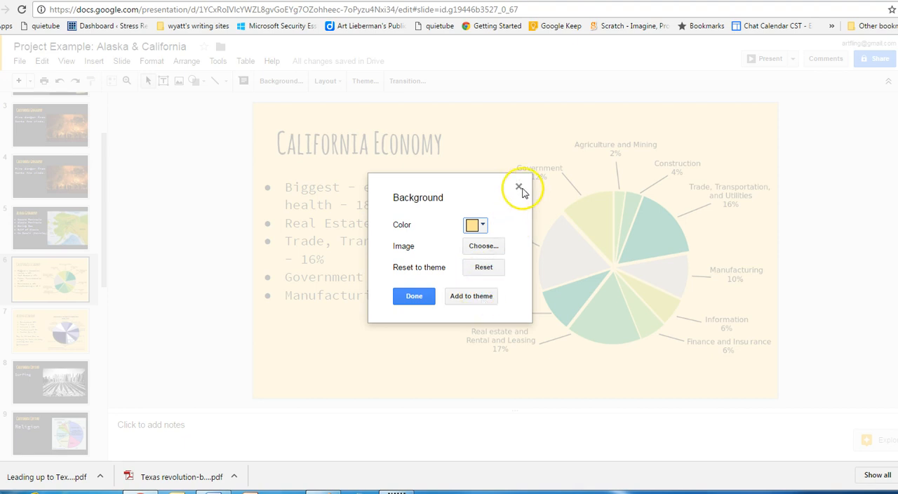
pyautogui.click(519, 188)
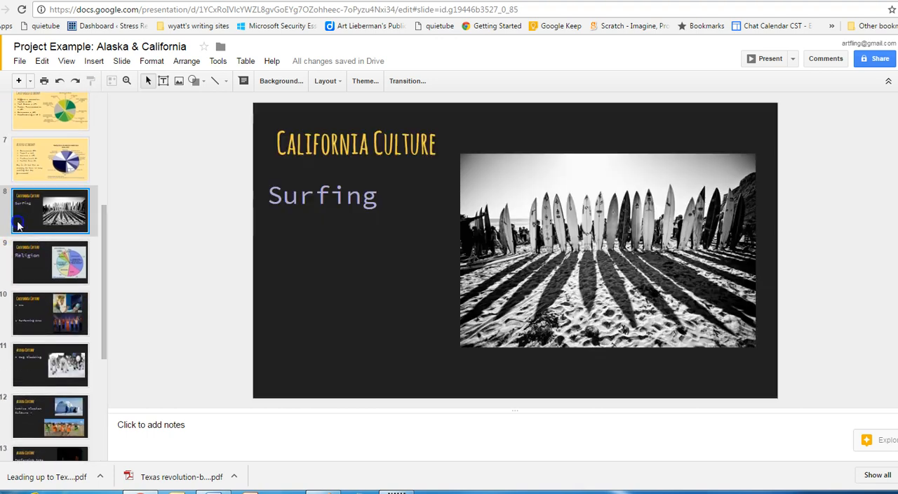
pyautogui.moveTo(59, 241)
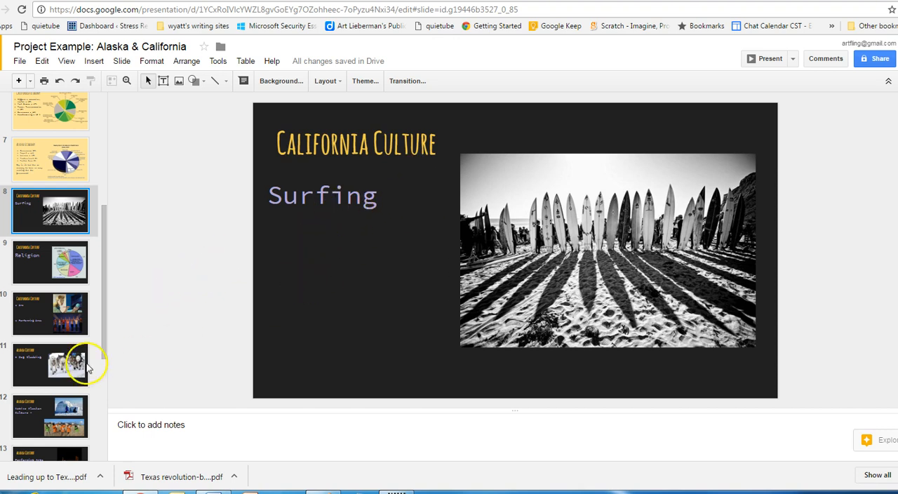
# Resize the Religion text box on the California Culture slide, narrowing then widening it.
pyautogui.click(51, 261)
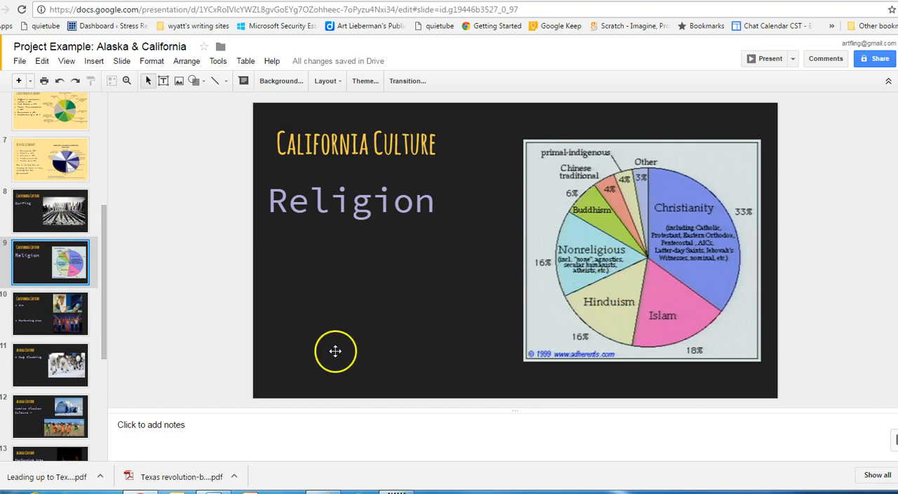
pyautogui.moveTo(101, 314)
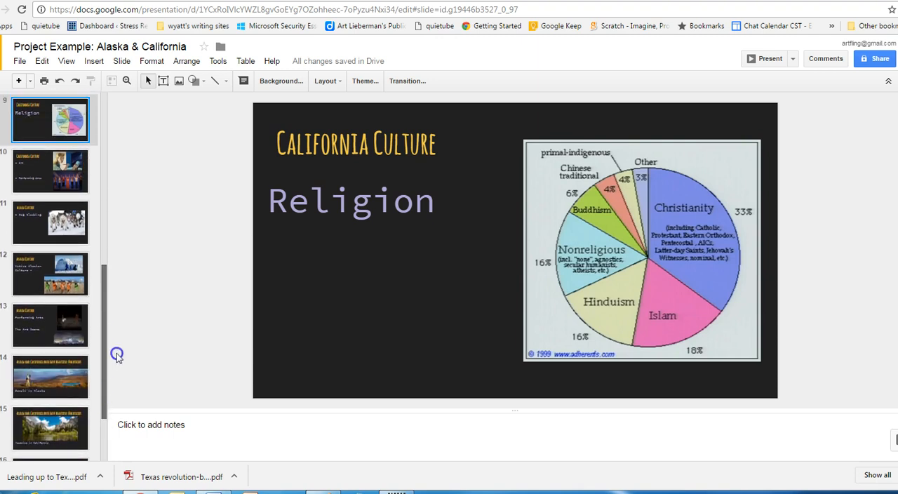
pyautogui.doubleClick(351, 202)
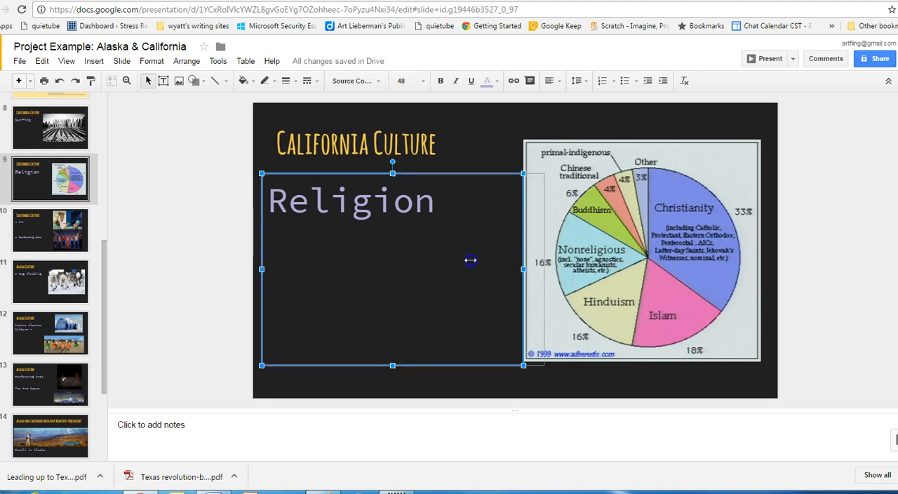
pyautogui.moveTo(522, 270); pyautogui.dragTo(421, 269)
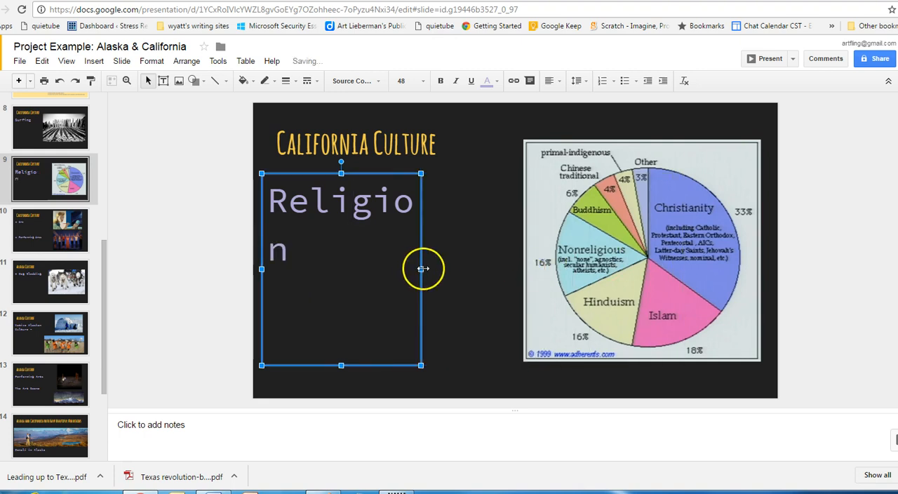
pyautogui.moveTo(420, 270); pyautogui.dragTo(481, 269)
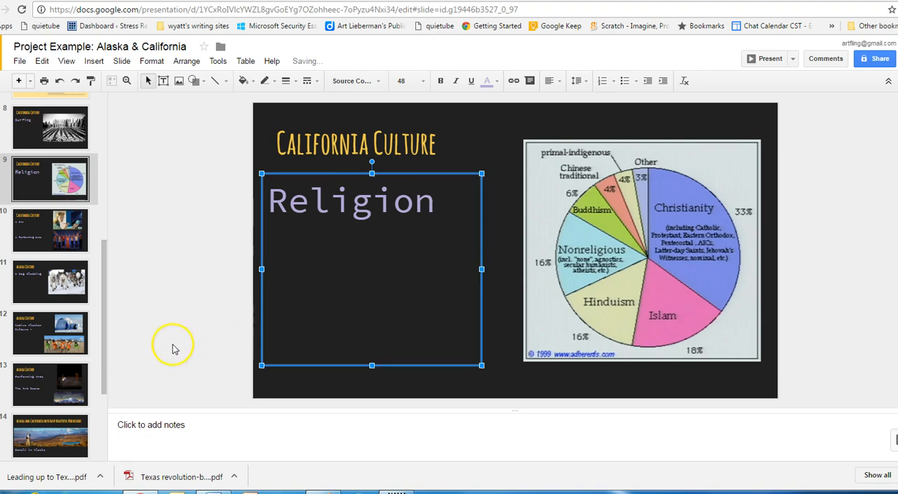
# Switch to the Alaska Culture slide.
pyautogui.click(50, 332)
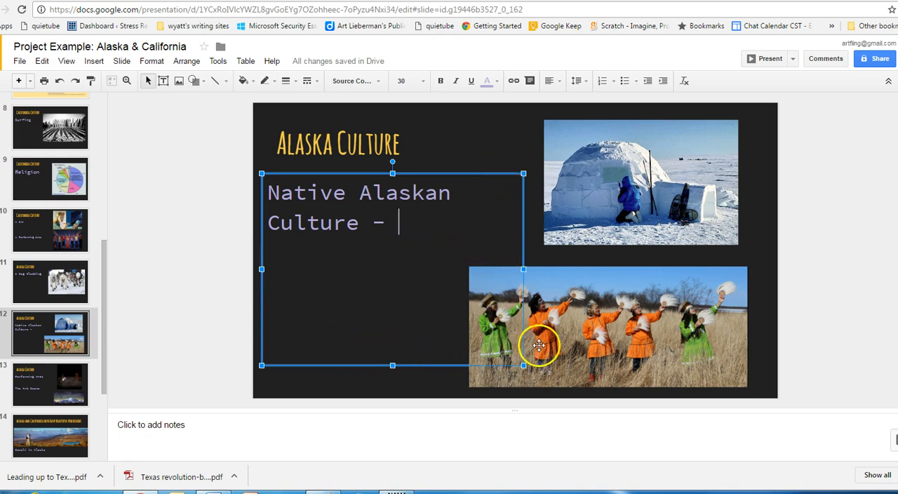
pyautogui.moveTo(479, 149)
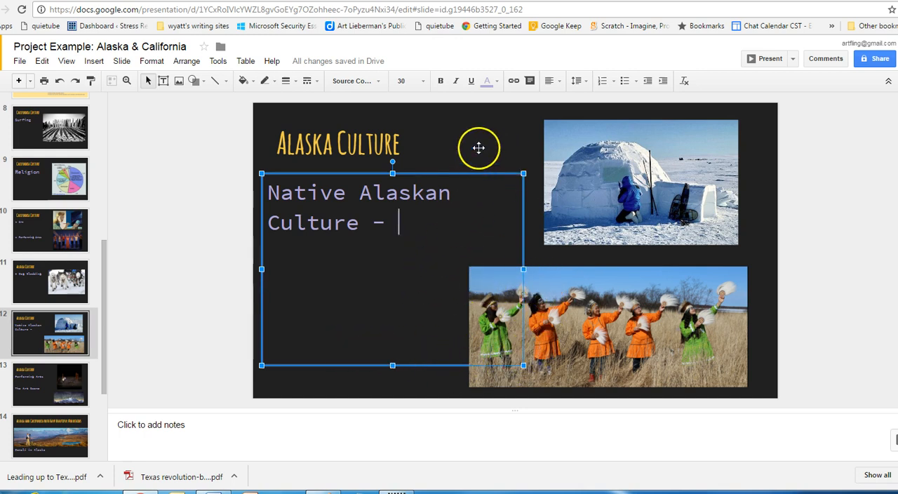
pyautogui.moveTo(25, 294)
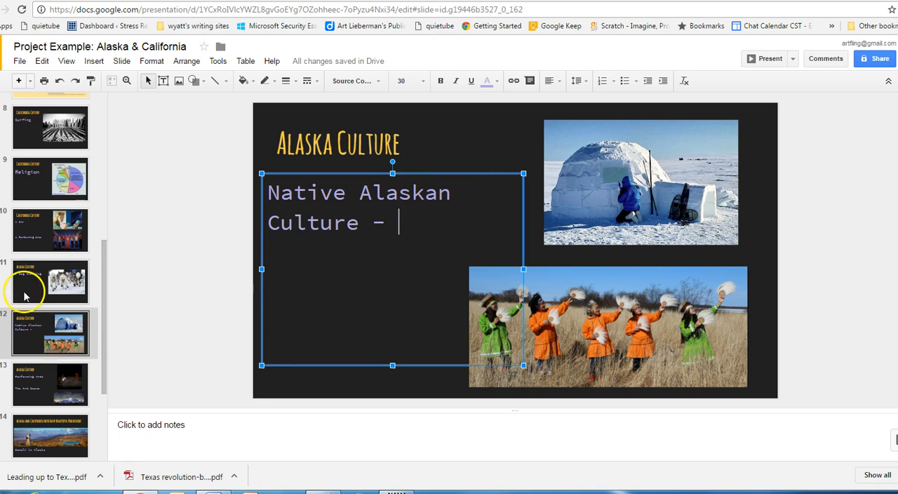
# Launch the slideshow with Present, exit it with Esc, and scroll the filmstrip.
pyautogui.click(51, 331)
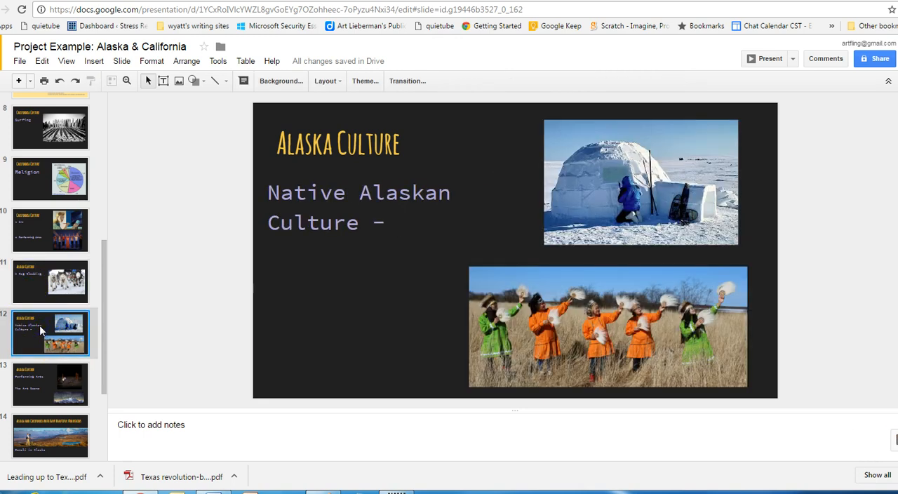
pyautogui.moveTo(791, 76)
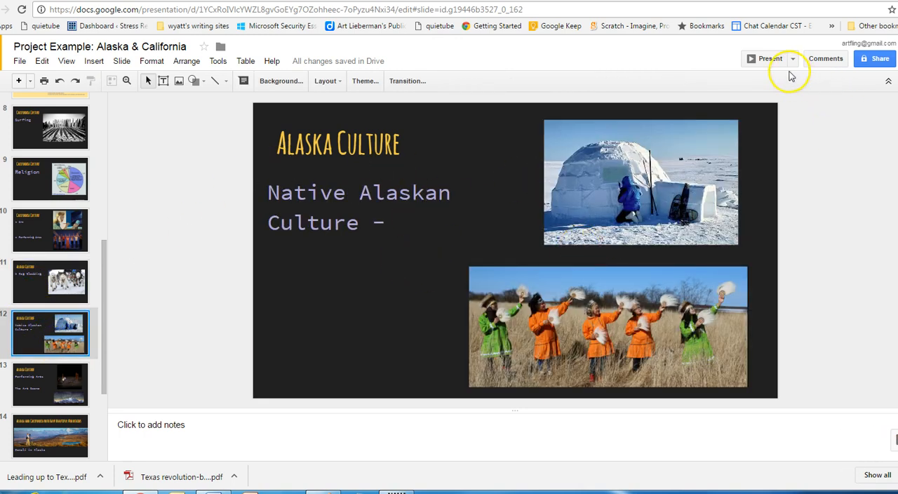
pyautogui.click(769, 58)
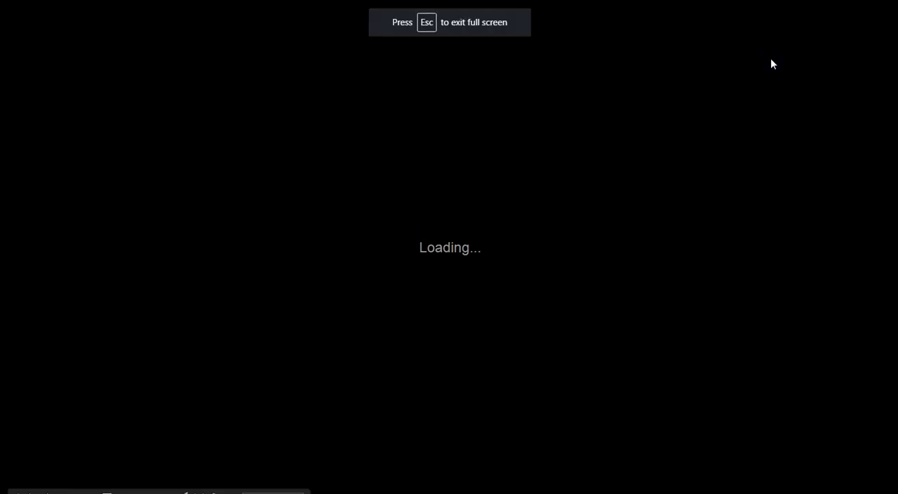
pyautogui.press('Escape')
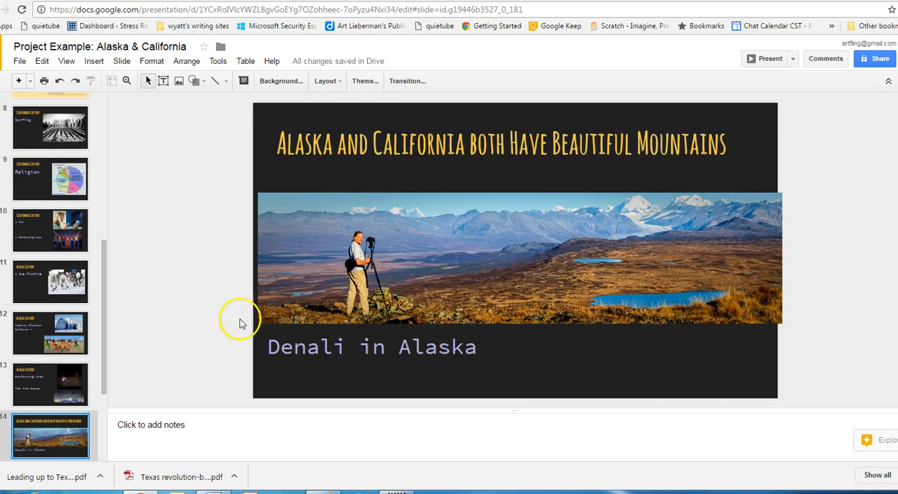
pyautogui.scroll(-3)
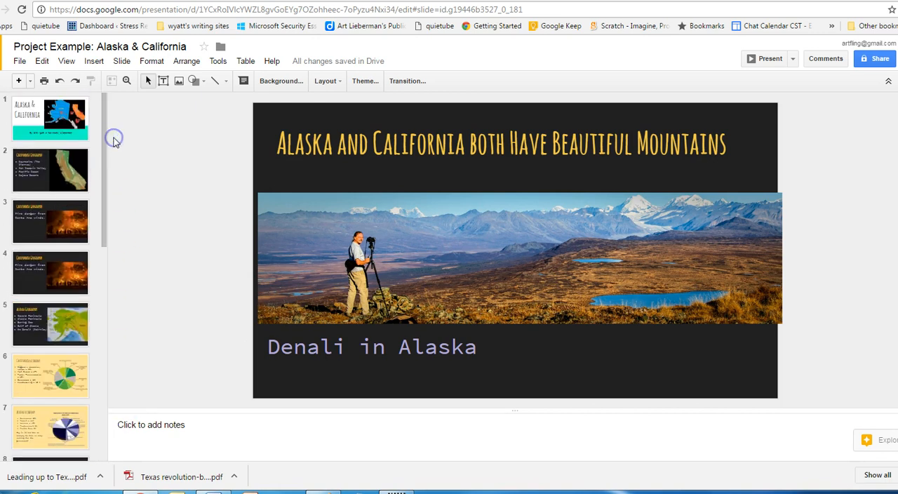
pyautogui.moveTo(114, 138)
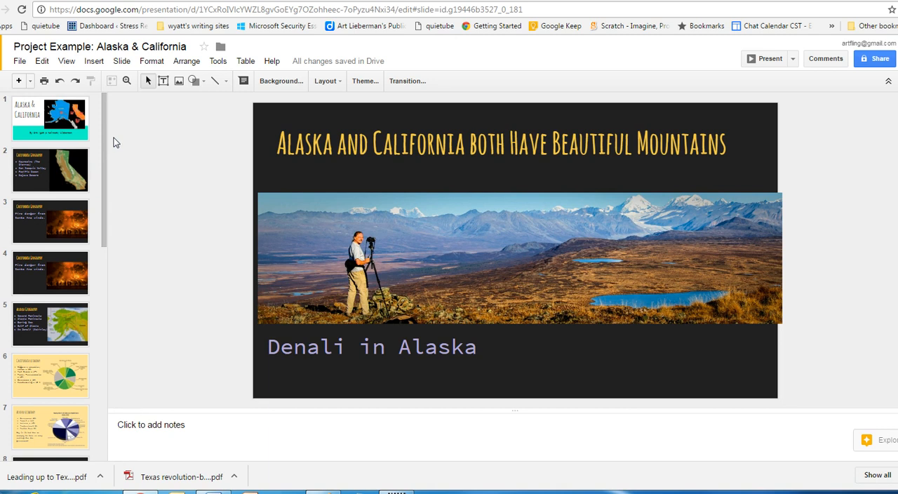